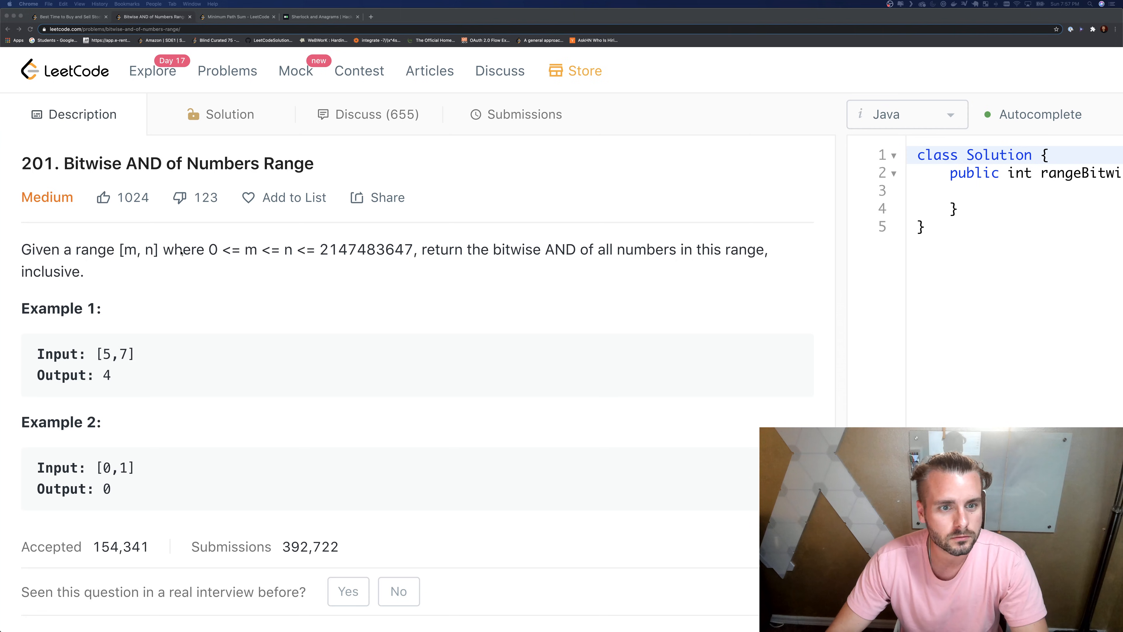
{"action": "mouse_move", "coordinate": [211, 249]}
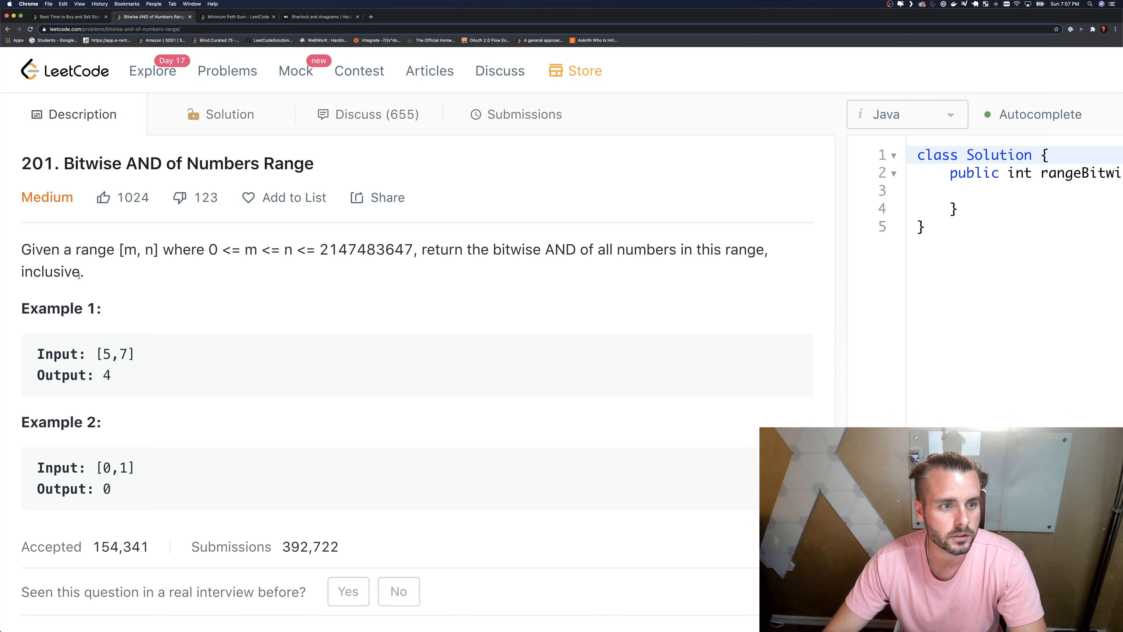
Review Example 1's expected output 4 and scroll to the binary tables of 12–7 and 7, 6, 5
{"action": "scroll", "scroll_direction": "down", "scroll_amount": 3}
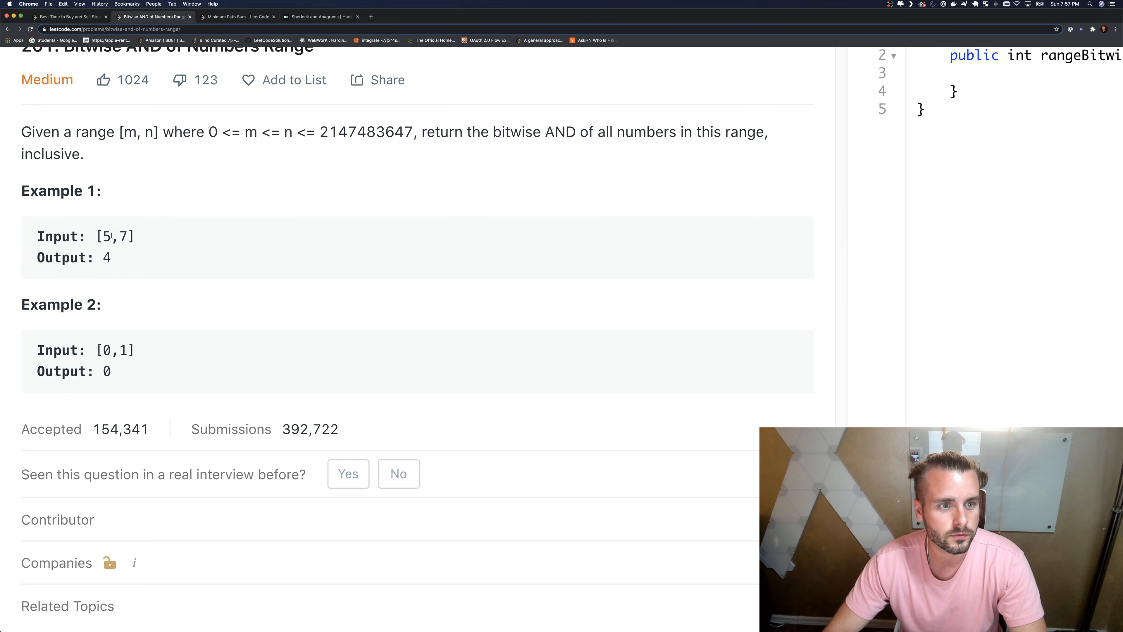
{"action": "left_click_drag", "start_coordinate": [108, 236], "coordinate": [110, 257]}
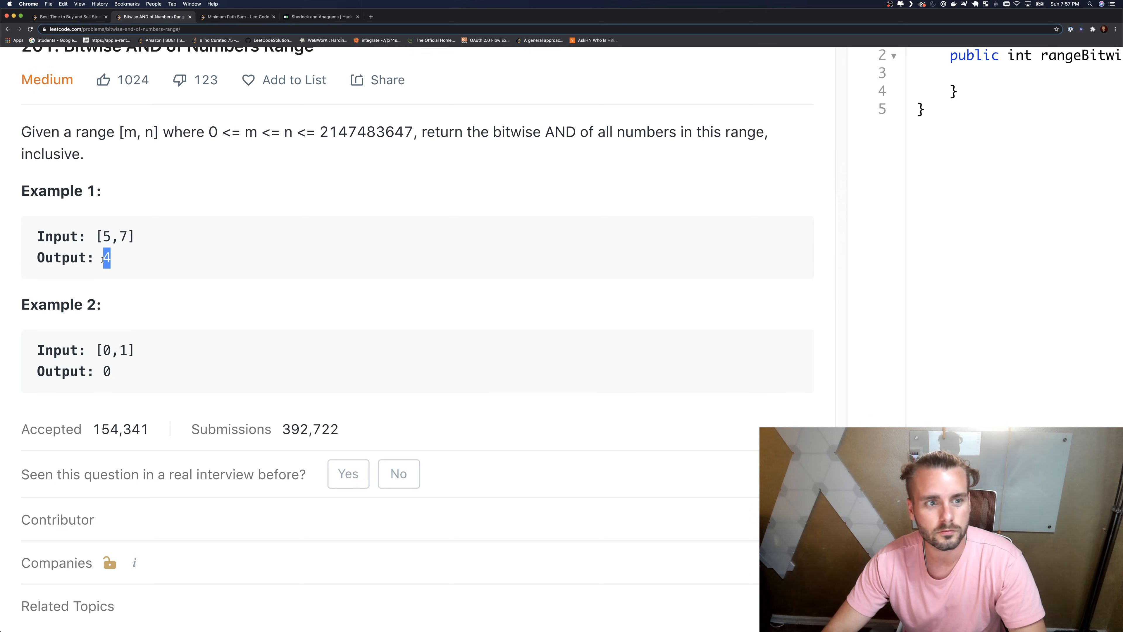
{"action": "scroll", "scroll_direction": "down", "scroll_amount": 3}
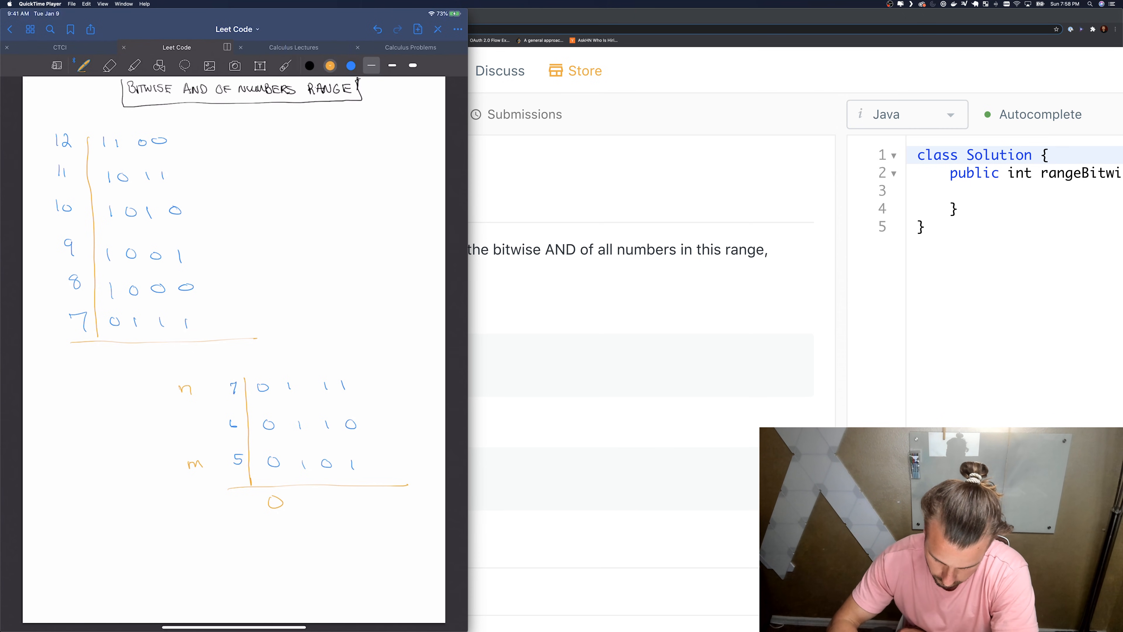
Mark the leading bits of 7, 6, 5 and write their AND result 0100 = 4 beneath them
{"action": "left_click", "coordinate": [284, 65]}
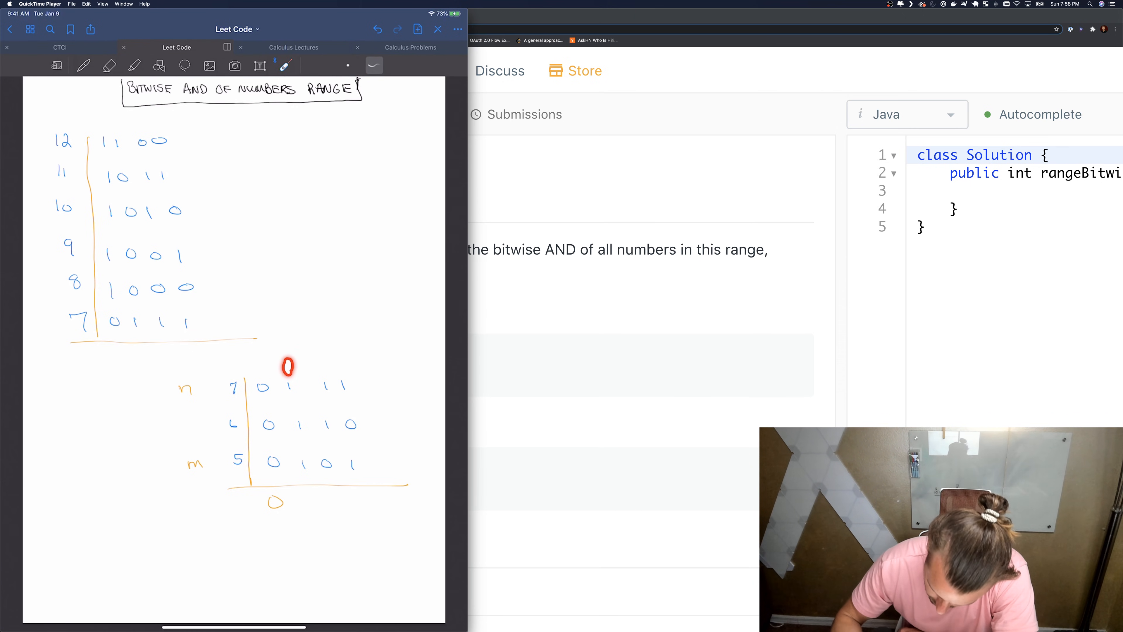
{"action": "left_click_drag", "start_coordinate": [289, 386], "coordinate": [297, 426]}
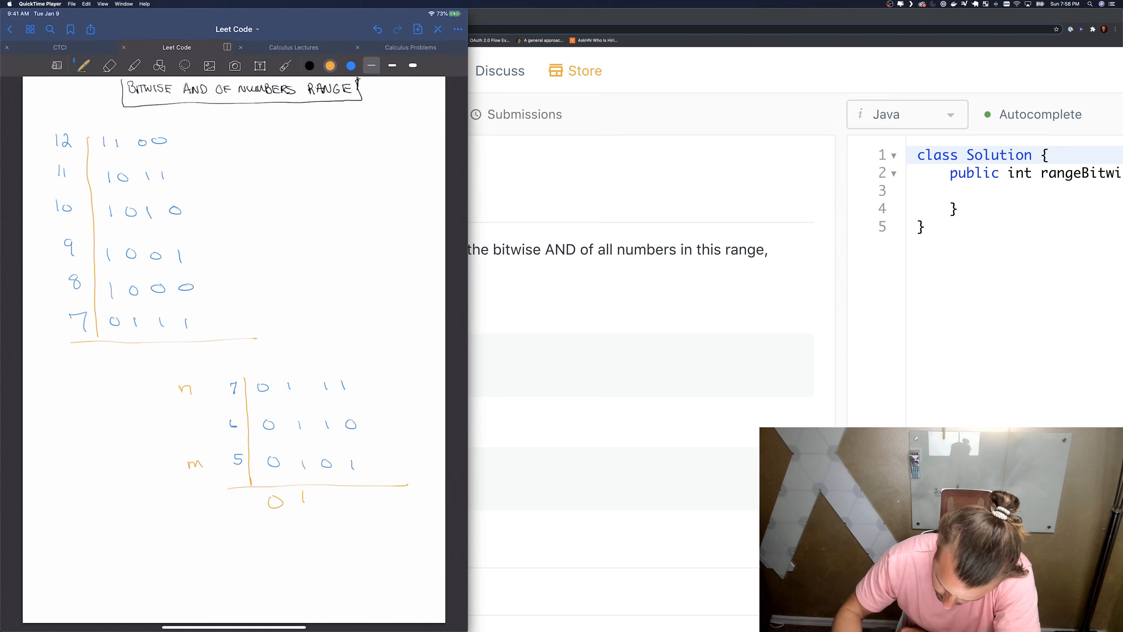
{"action": "left_click_drag", "start_coordinate": [325, 385], "coordinate": [326, 385]}
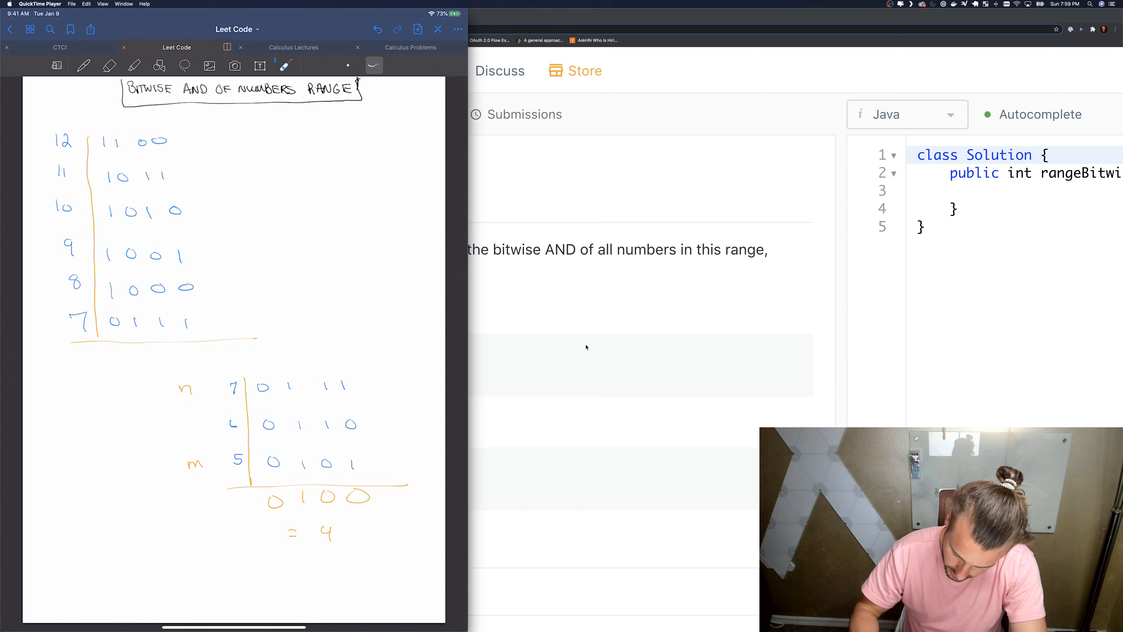
{"action": "left_click_drag", "start_coordinate": [231, 386], "coordinate": [235, 462]}
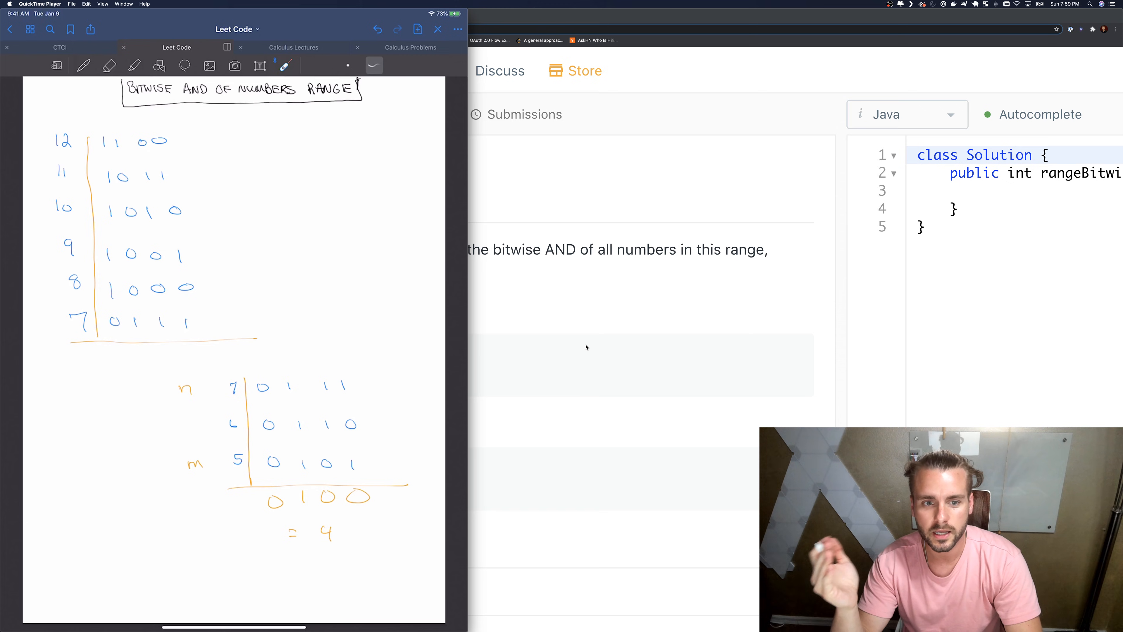
Write 0000 = 0 under the 12–7 table and start the new 7 (0011) and 5 rows
{"action": "left_click_drag", "start_coordinate": [308, 523], "coordinate": [336, 551]}
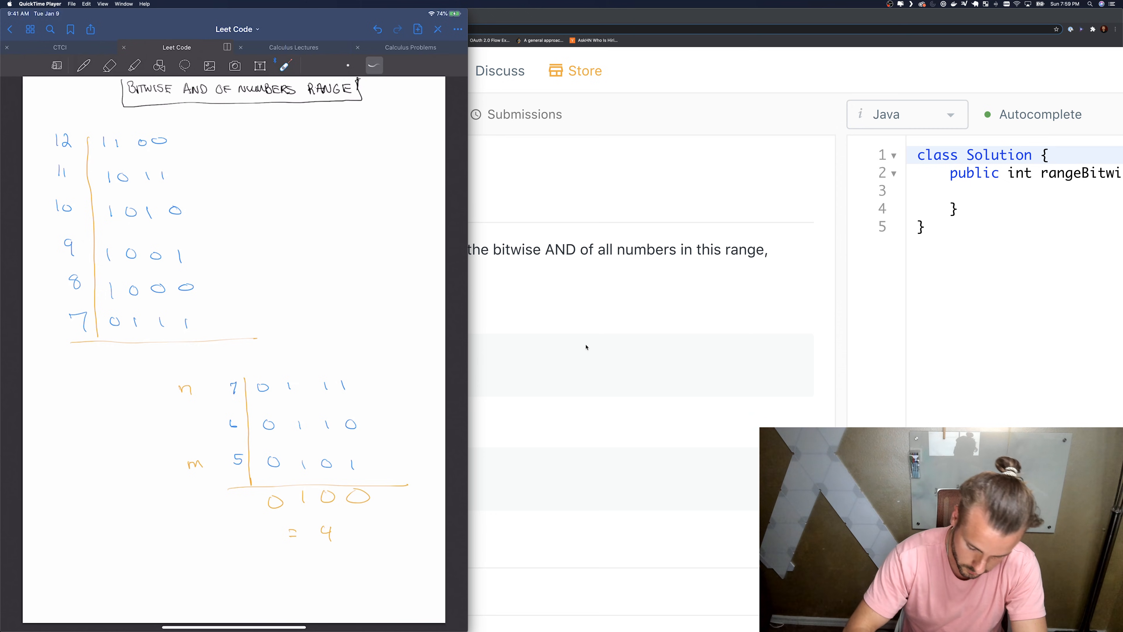
{"action": "left_click_drag", "start_coordinate": [122, 308], "coordinate": [229, 358]}
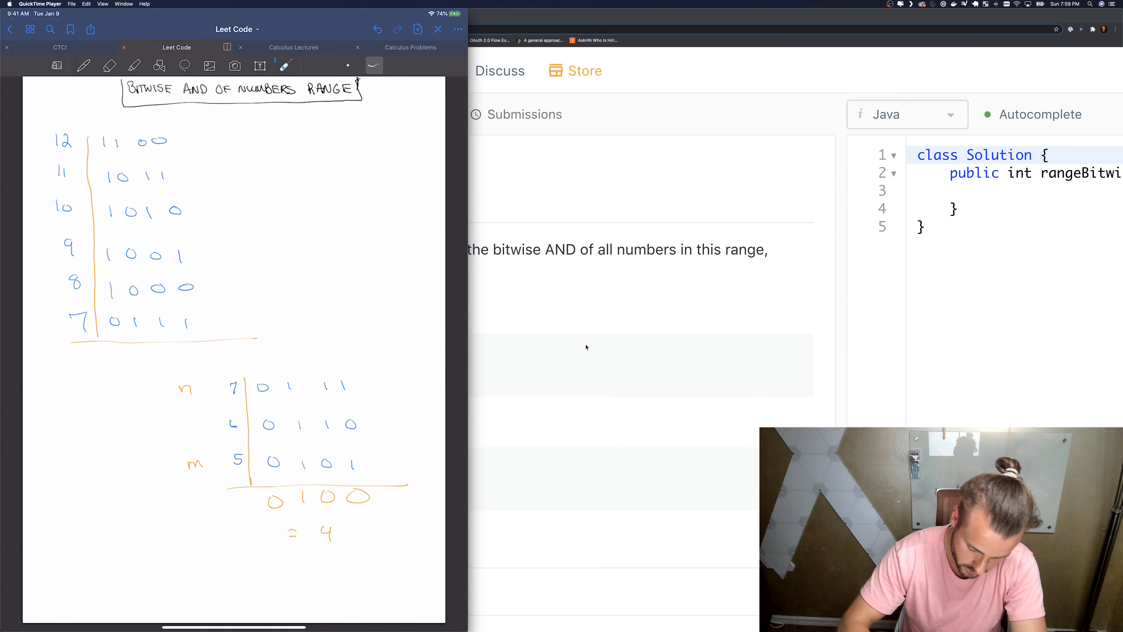
{"action": "left_click", "coordinate": [83, 65]}
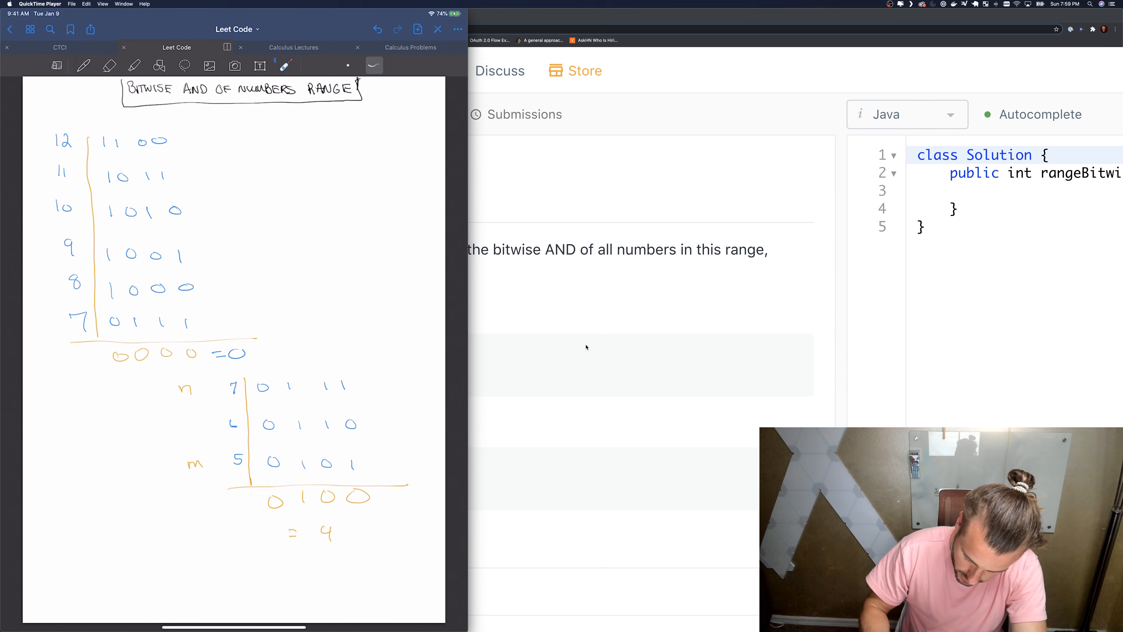
{"action": "left_click_drag", "start_coordinate": [286, 369], "coordinate": [323, 365]}
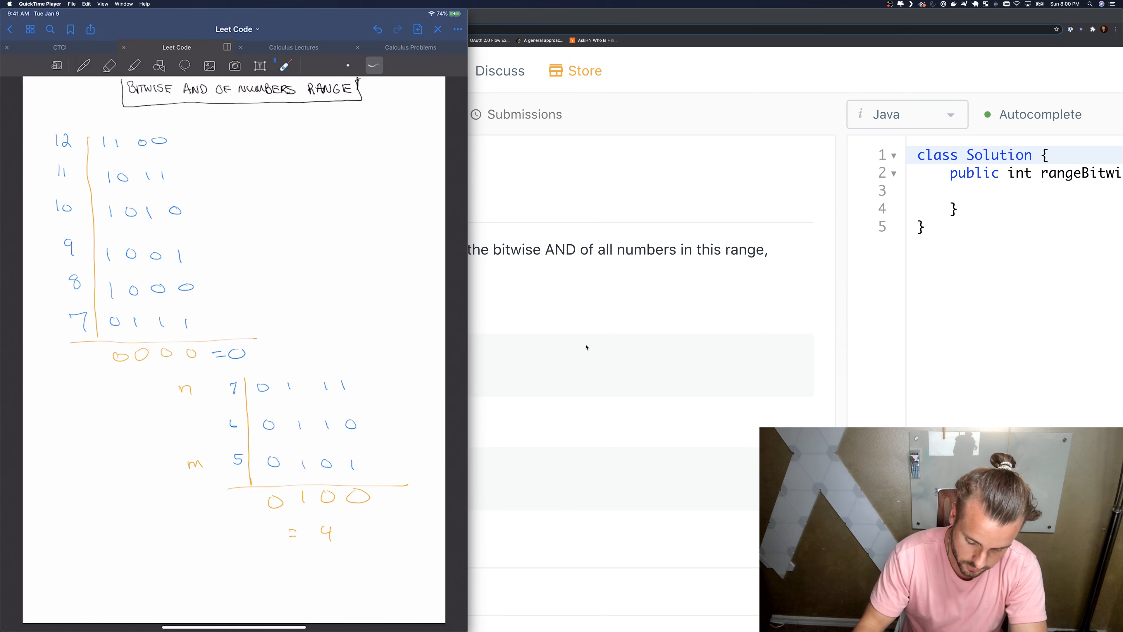
{"action": "left_click", "coordinate": [83, 64]}
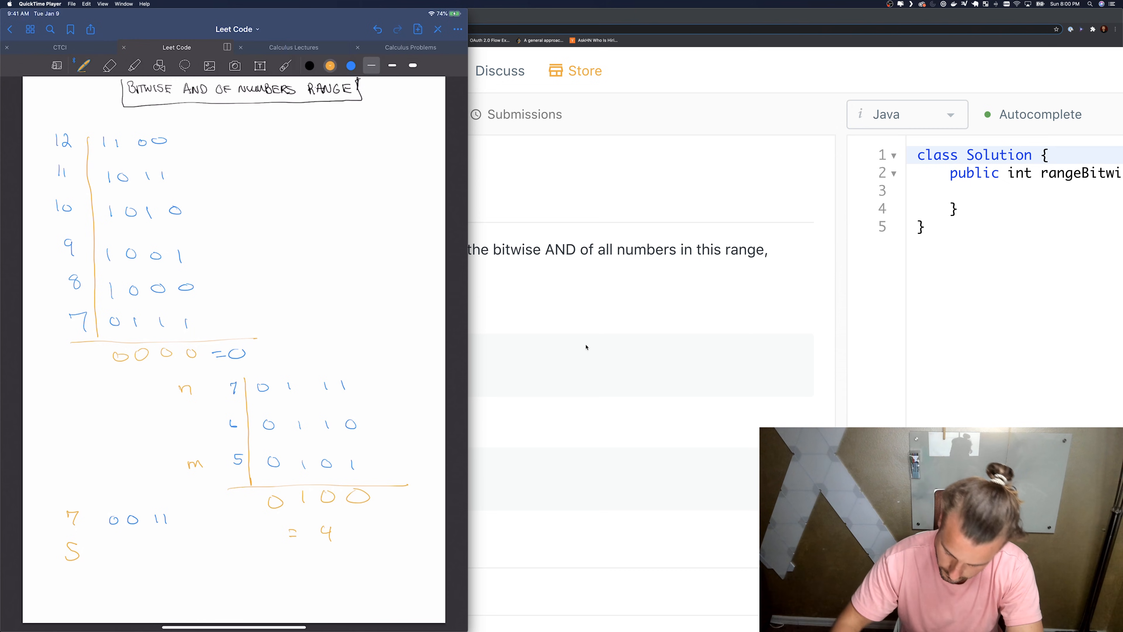
Underline the shifted 0001 rows in blue, then write 7 and 5 at the top, replacing them with 0100
{"action": "left_click", "coordinate": [350, 65]}
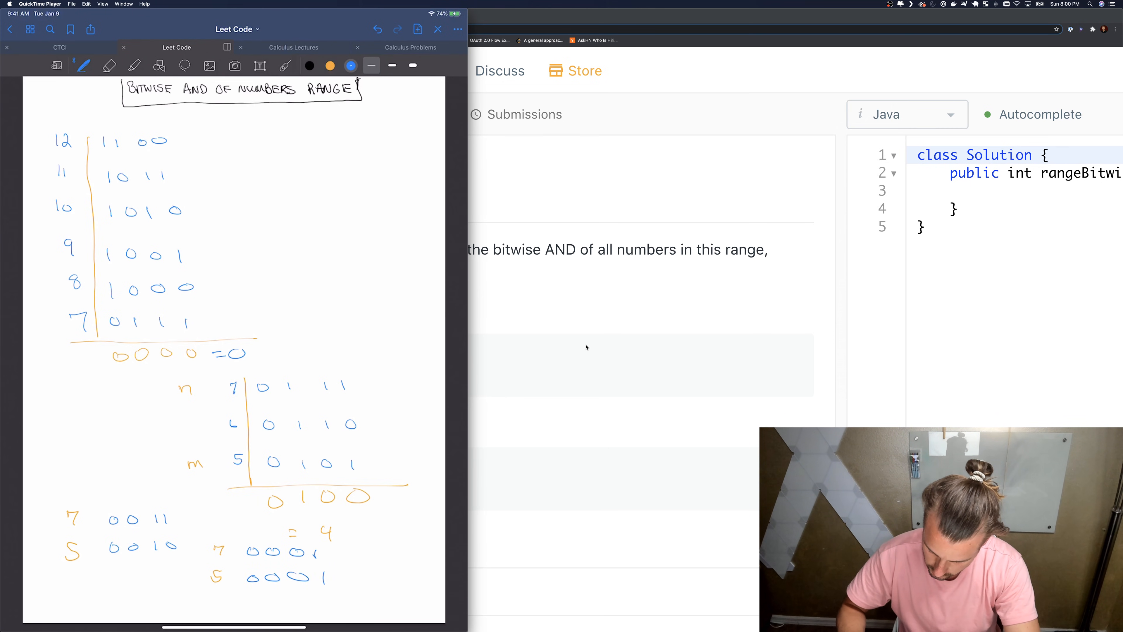
{"action": "left_click_drag", "start_coordinate": [251, 589], "coordinate": [371, 587]}
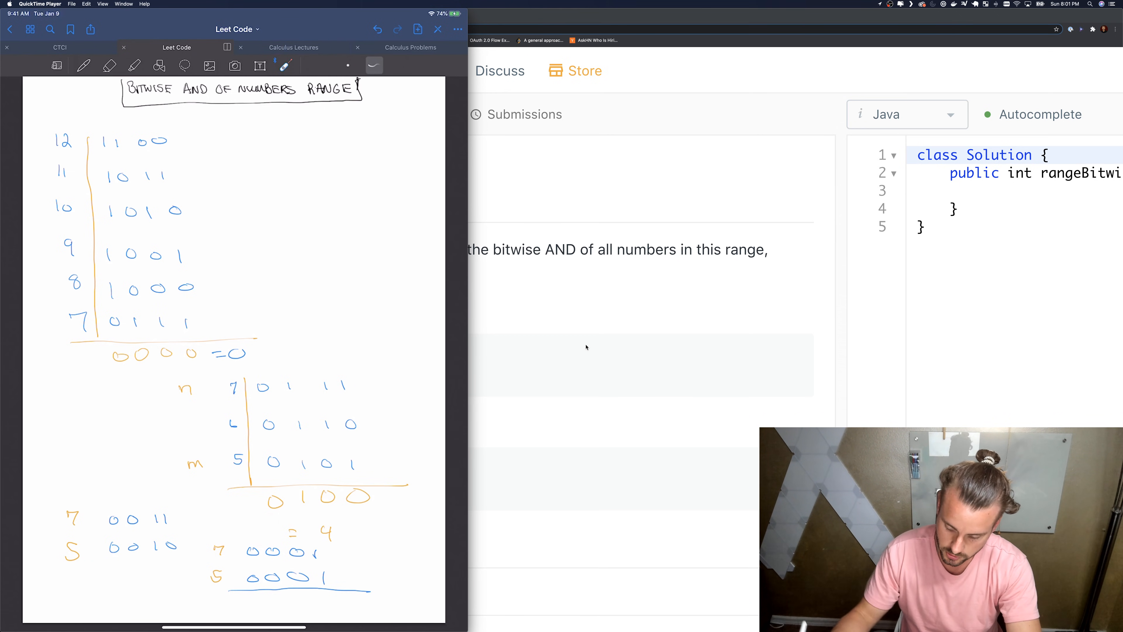
{"action": "left_click", "coordinate": [83, 64]}
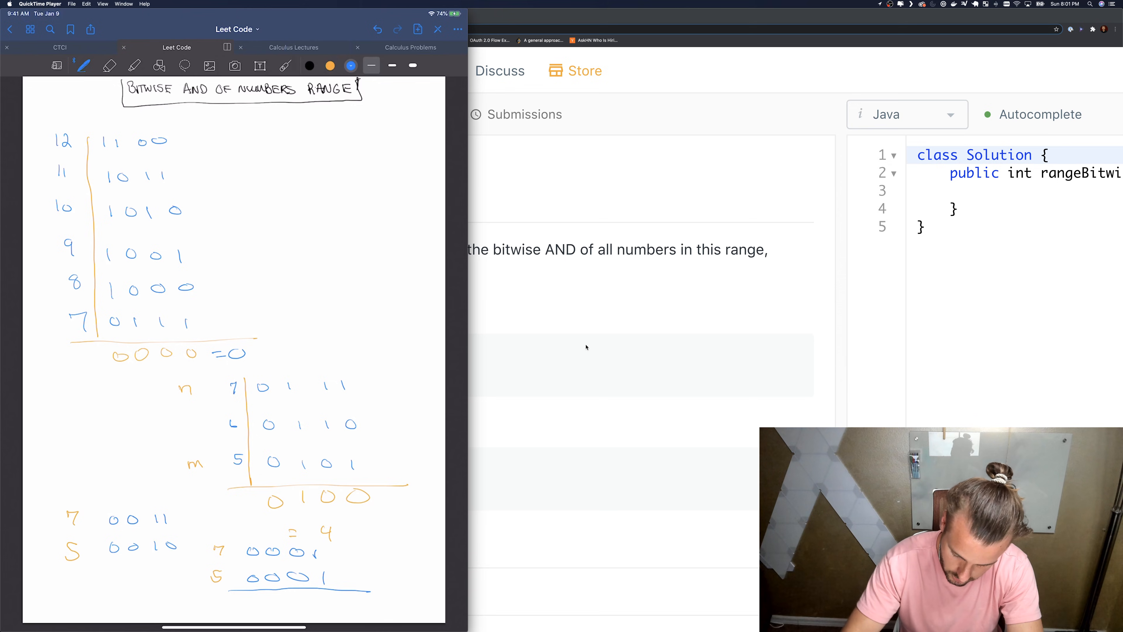
{"action": "left_click_drag", "start_coordinate": [275, 169], "coordinate": [278, 194]}
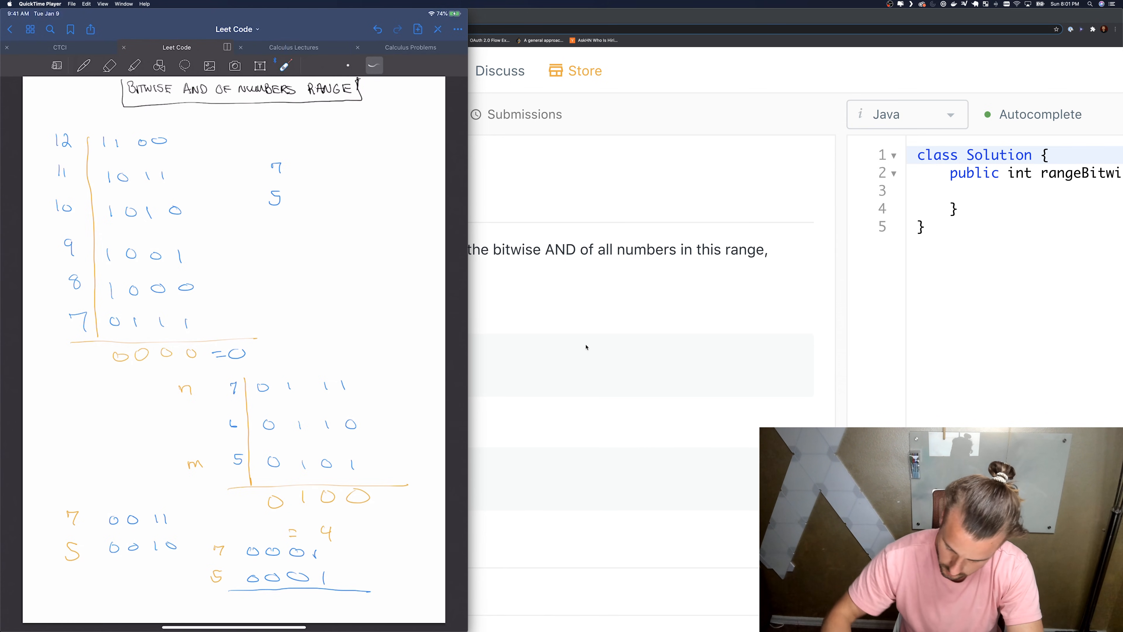
{"action": "left_click_drag", "start_coordinate": [287, 537], "coordinate": [315, 565]}
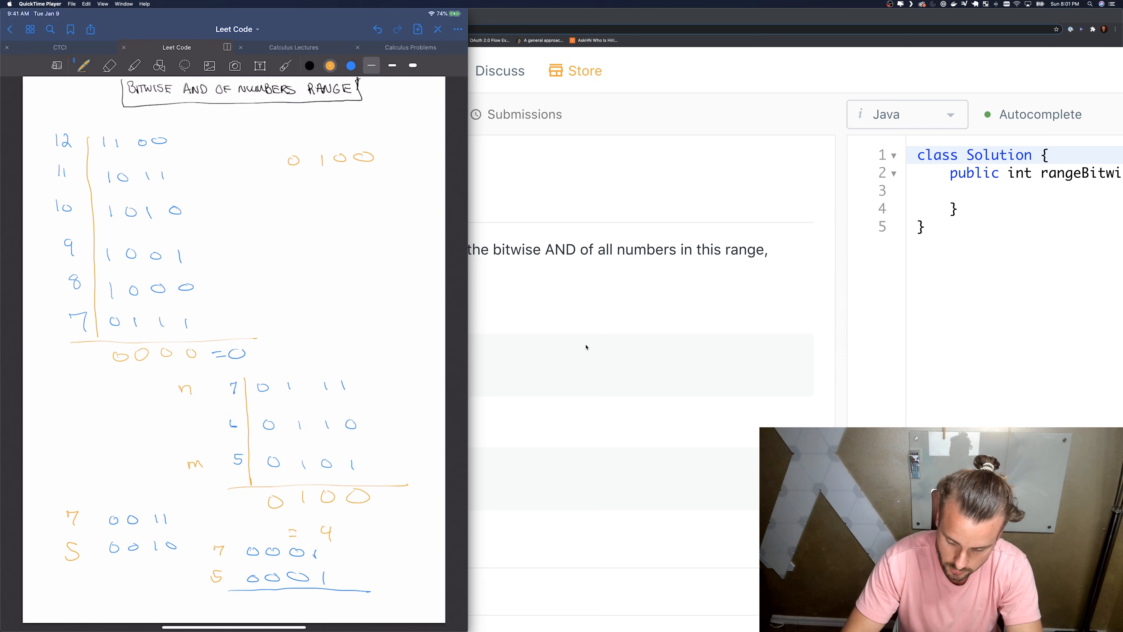
Write 0100 at the top of the notes before returning to the Java stub
{"action": "left_click_drag", "start_coordinate": [279, 175], "coordinate": [412, 172]}
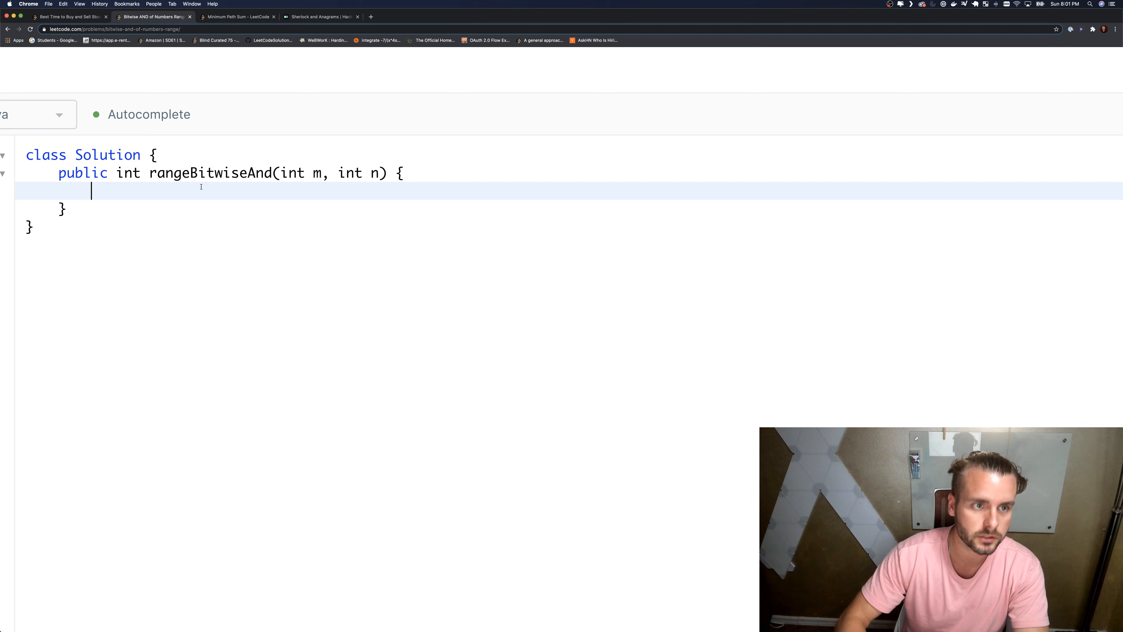
Declare int shift = 0 and start the while loop comparing m and n
{"action": "type", "text": "int shift ="}
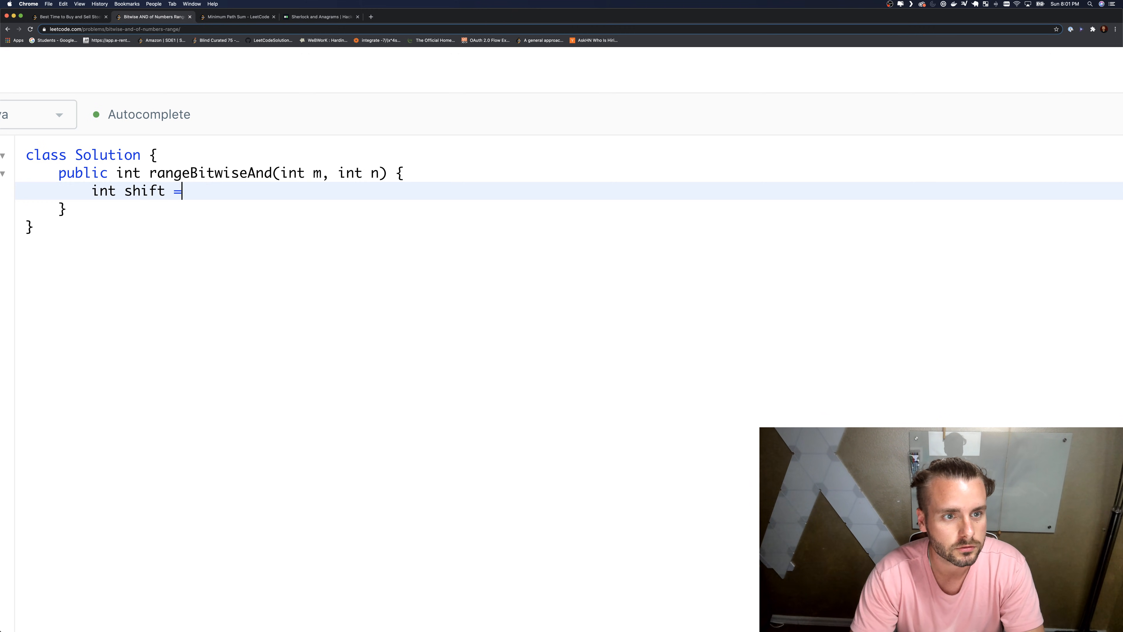
{"action": "type", "text": "0;"}
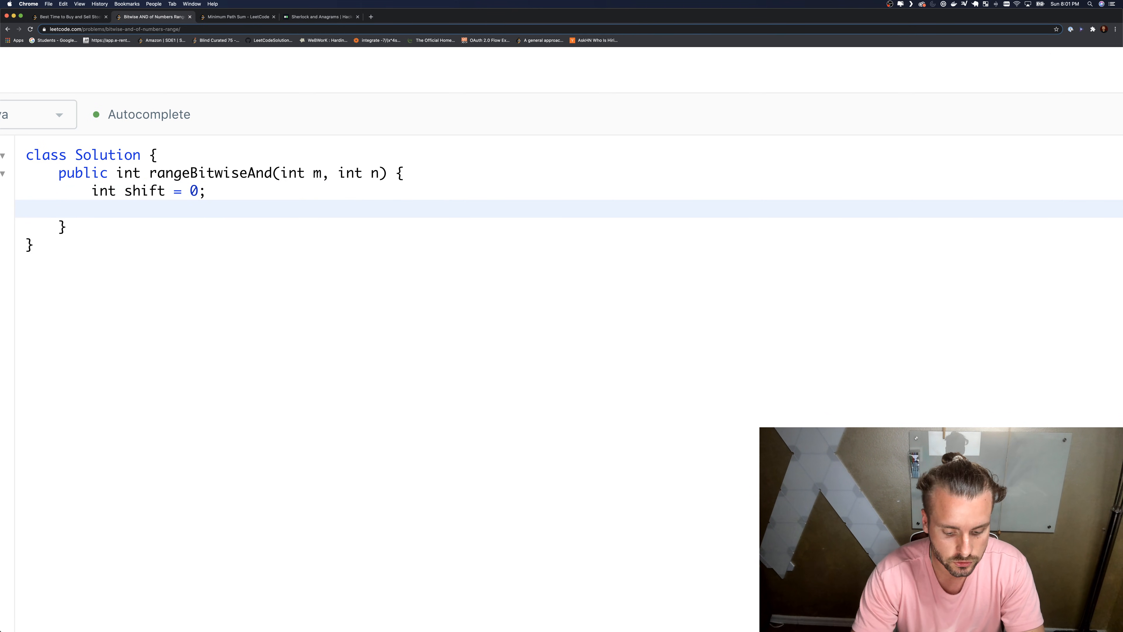
{"action": "type", "text": "while ("}
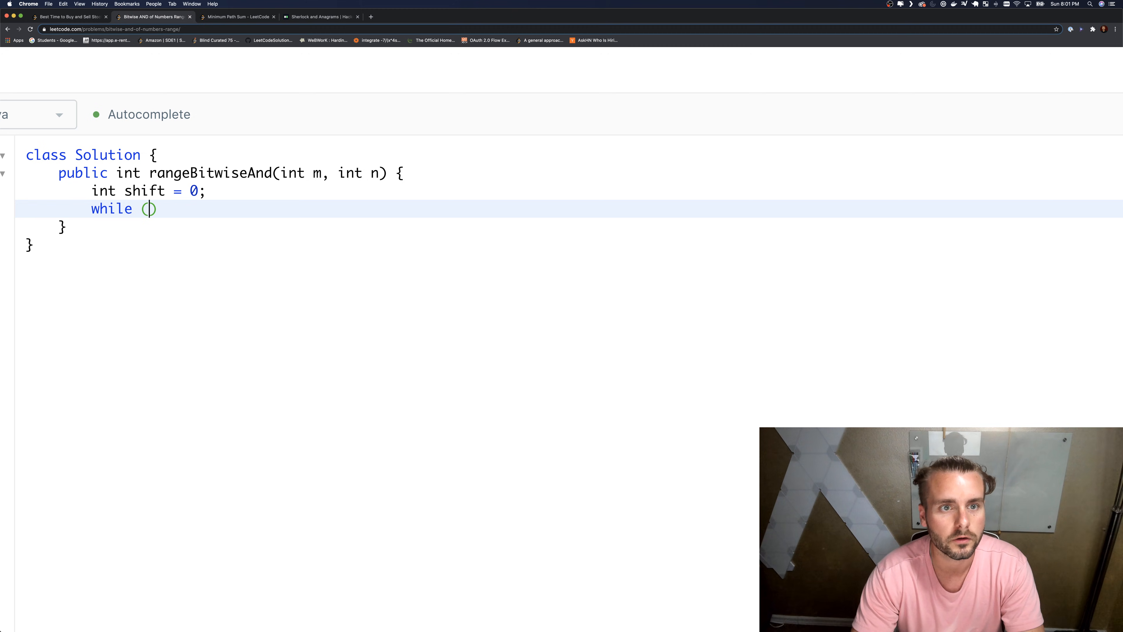
{"action": "type", "text": "m < n"}
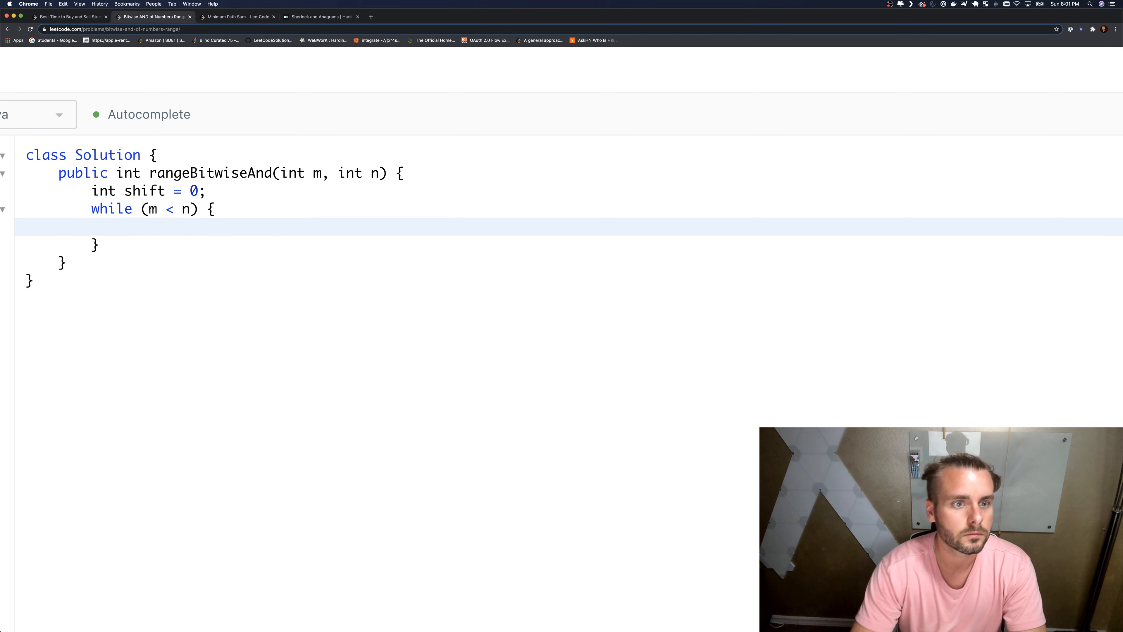
{"action": "type", "text": "!="}
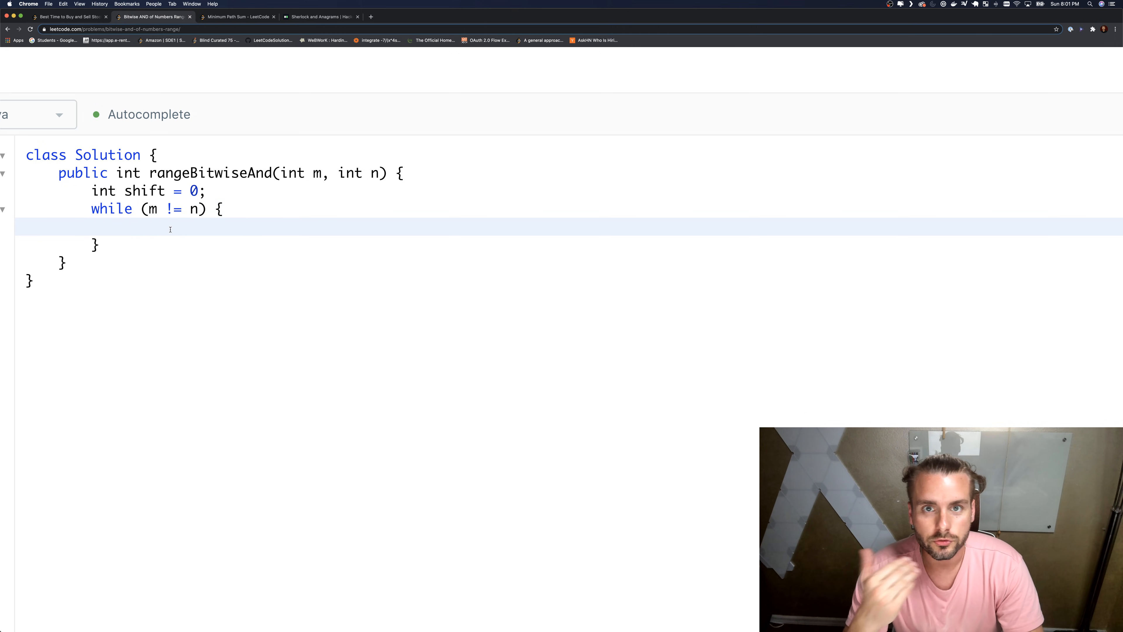
Write the loop body: m >>= 1; n >>= 1; shift++;
{"action": "type", "text": "m"}
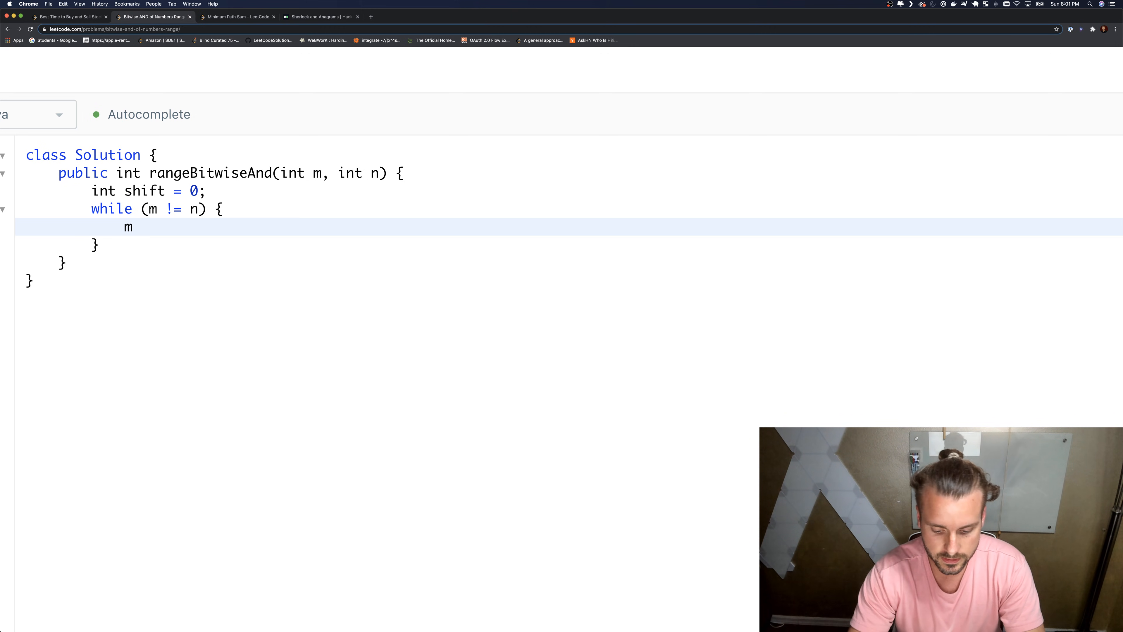
{"action": "type", "text": ">>"}
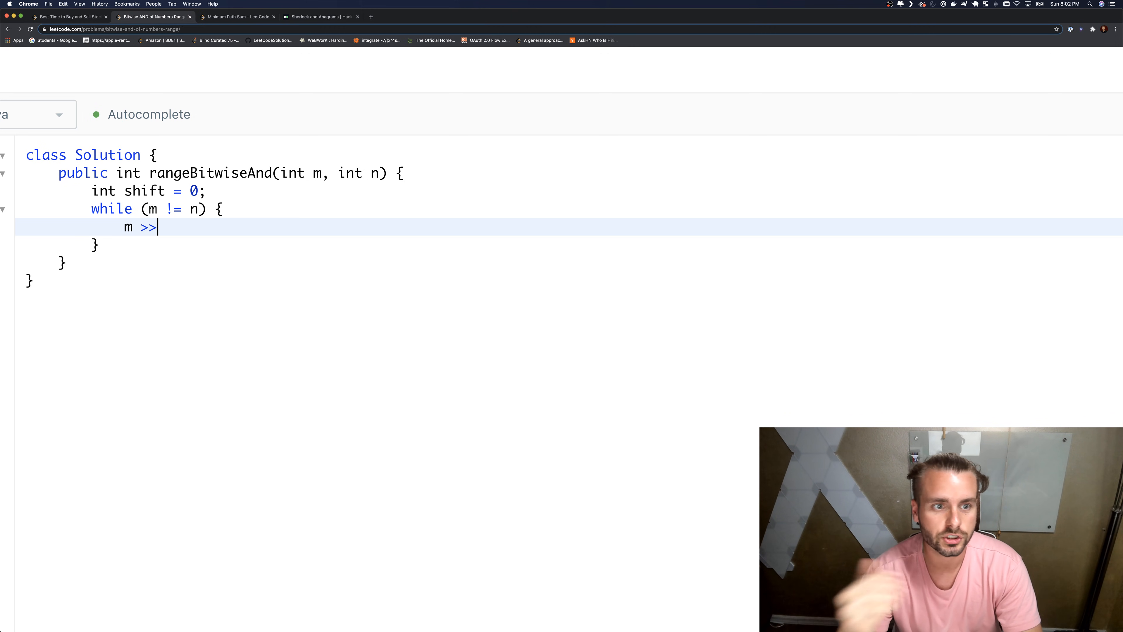
{"action": "type", "text": "="}
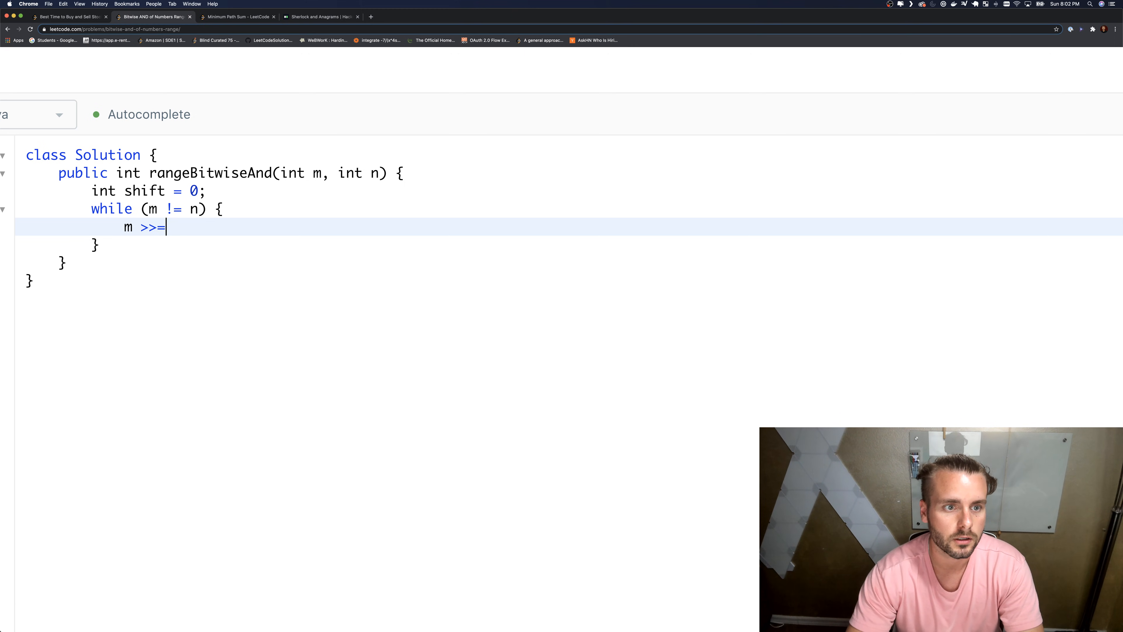
{"action": "type", "text": "1;"}
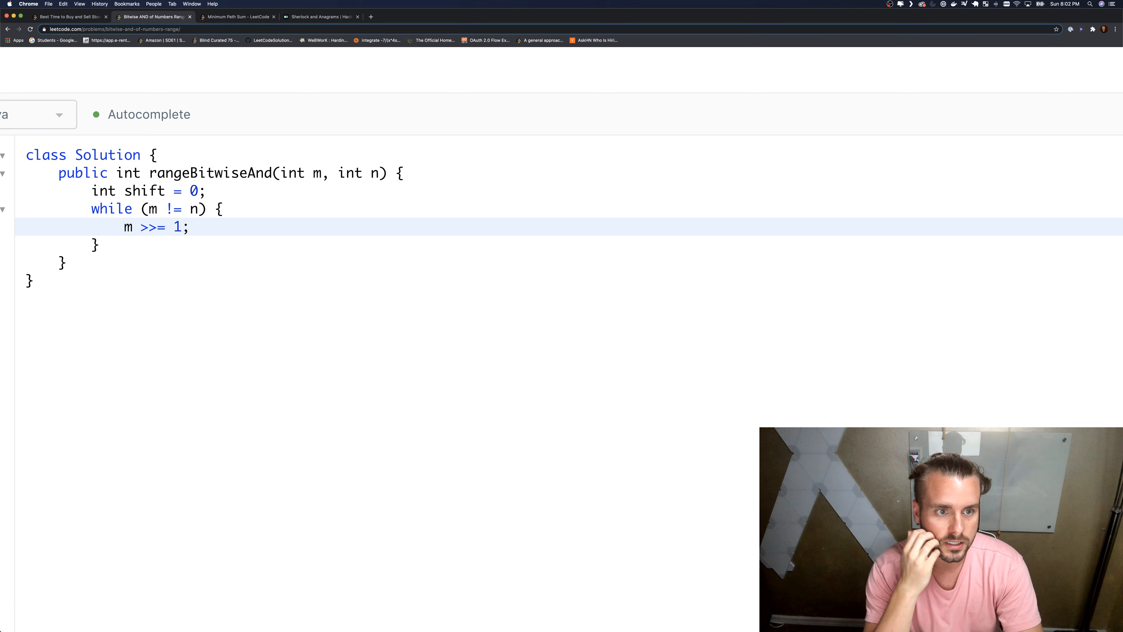
{"action": "key", "text": "Enter"}
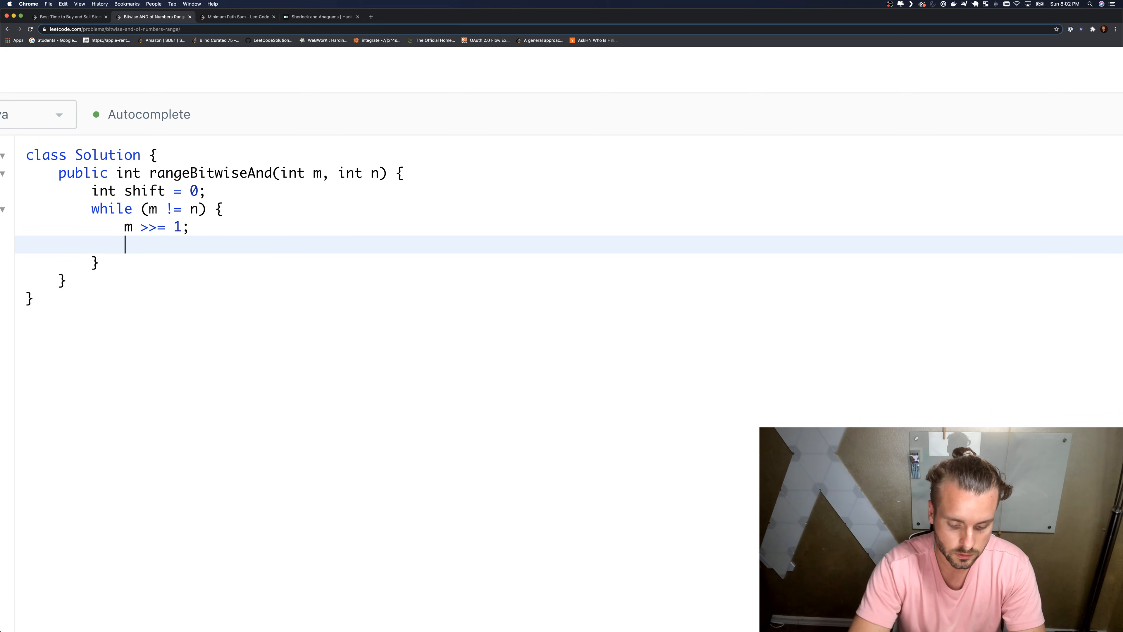
{"action": "type", "text": "n >>"}
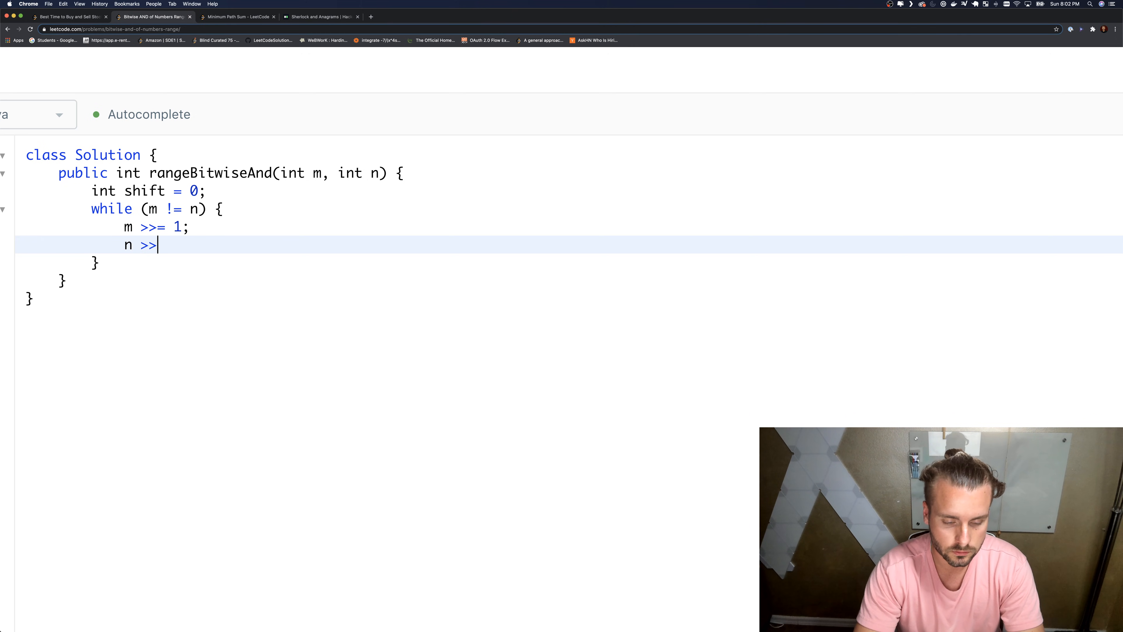
{"action": "type", "text": "="}
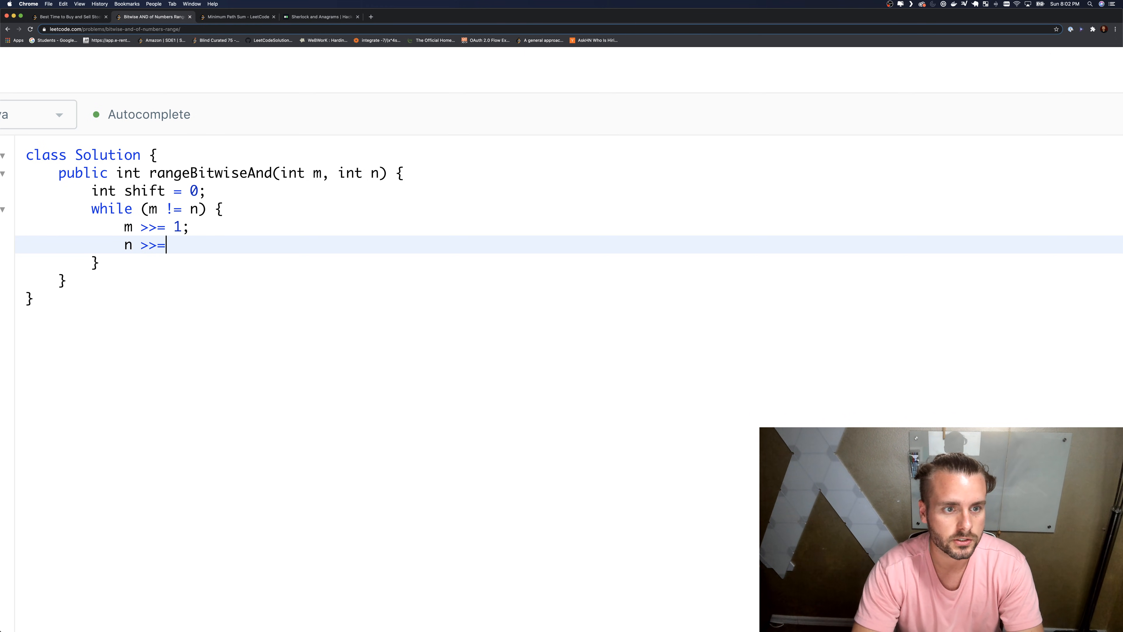
{"action": "type", "text": "1;"}
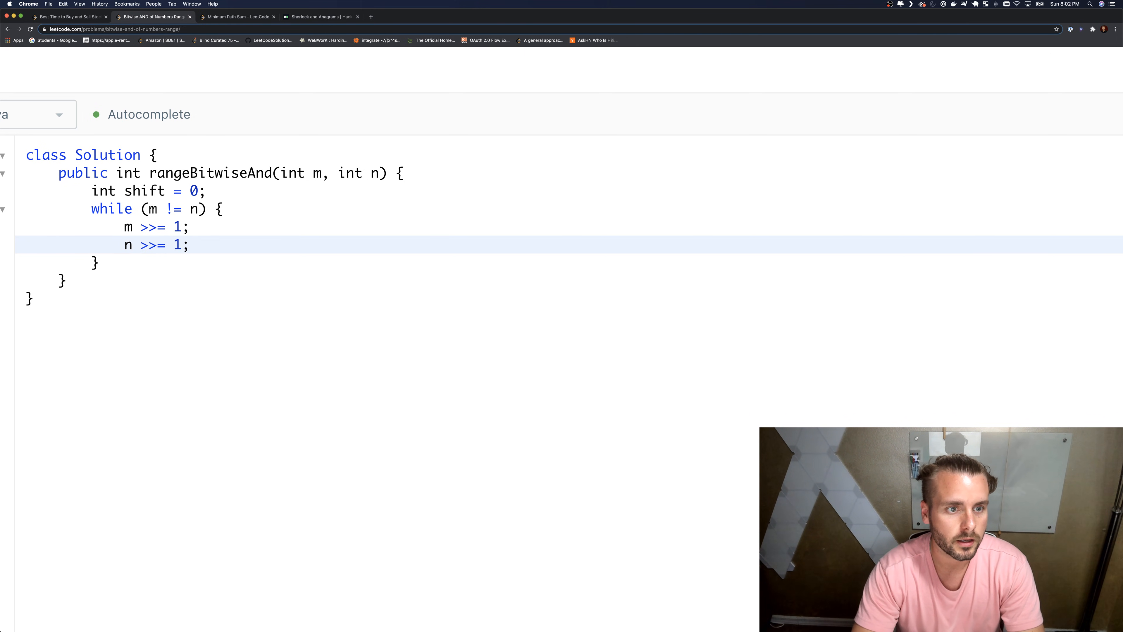
{"action": "type", "text": "shift++"}
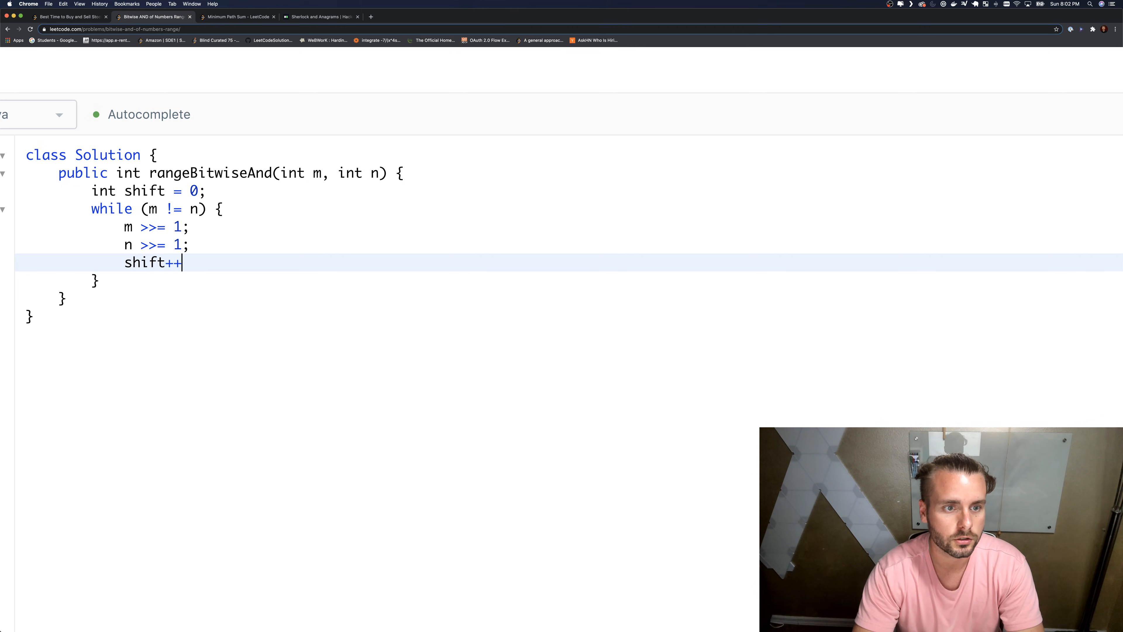
{"action": "type", "text": ";"}
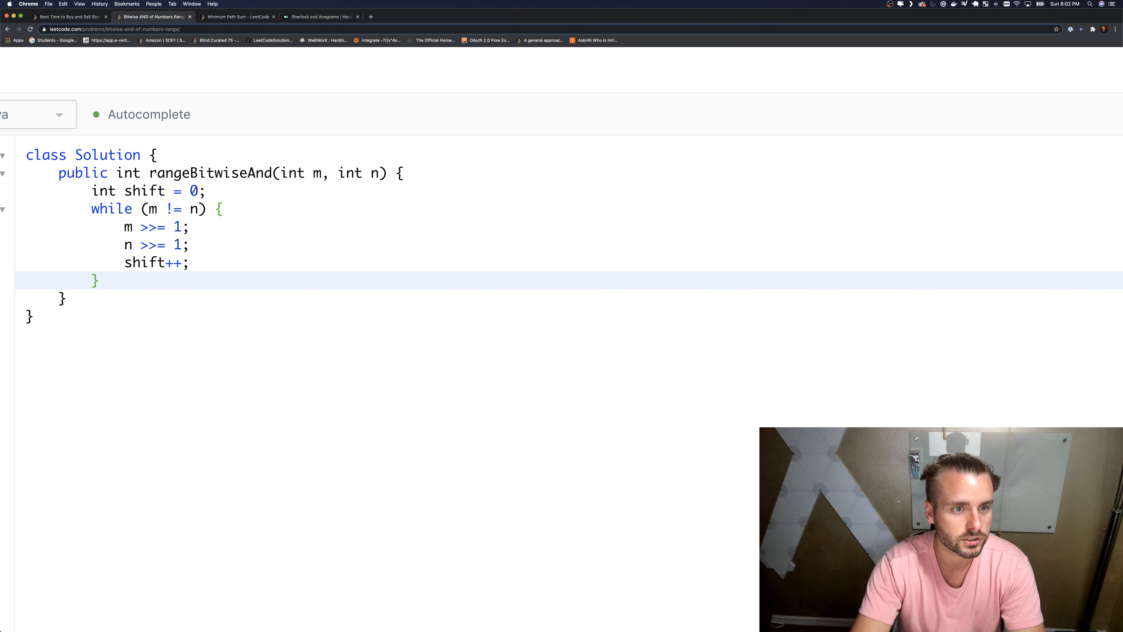
After the loop, shift n back with n <<= shift; and return n
{"action": "type", "text": "return"}
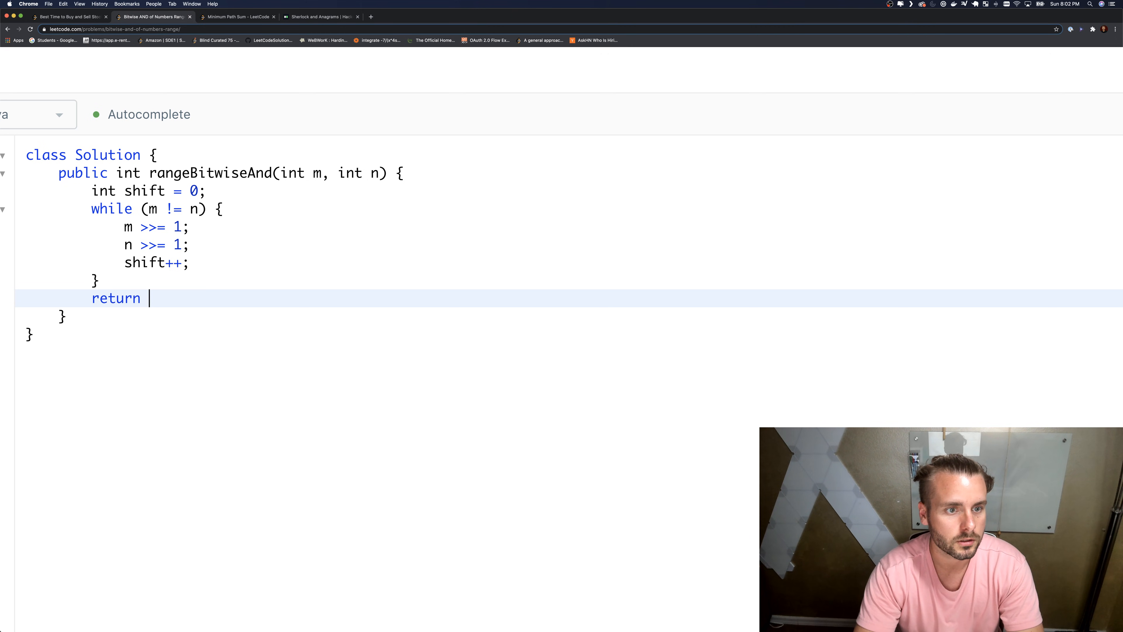
{"action": "key", "text": "backspace"}
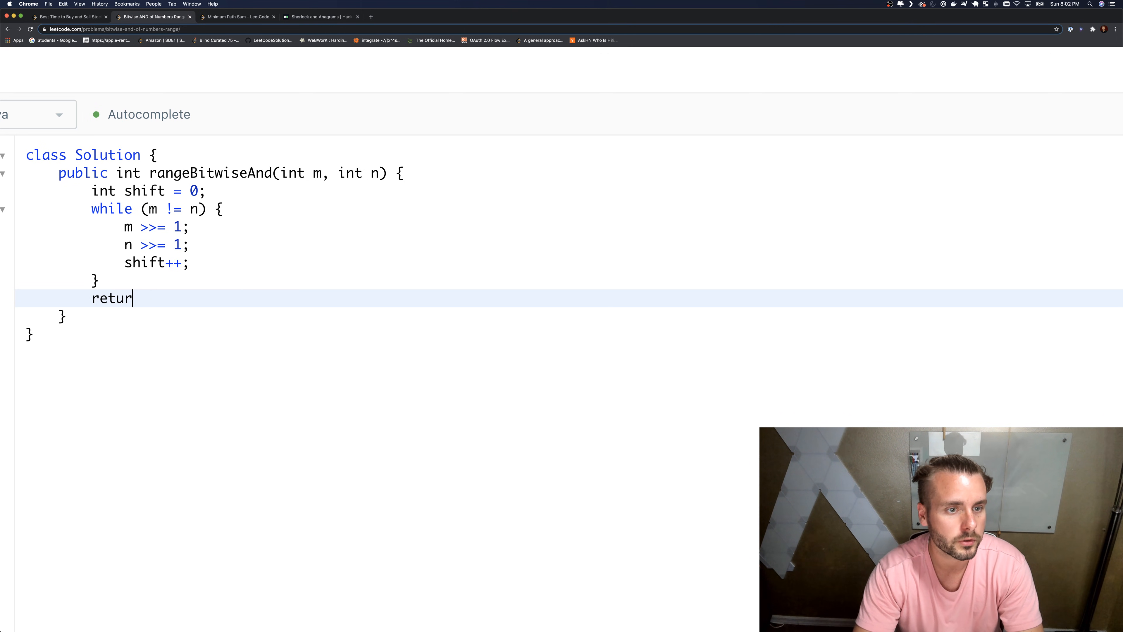
{"action": "key", "text": "backspace"}
{"action": "type", "text": "n"}
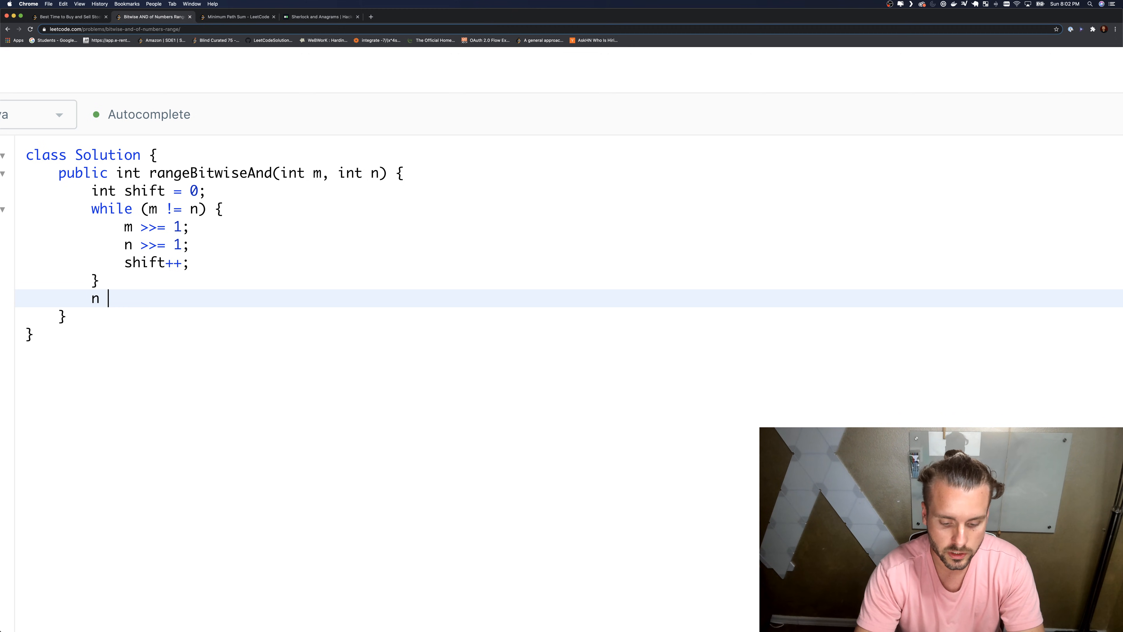
{"action": "type", "text": "<<="}
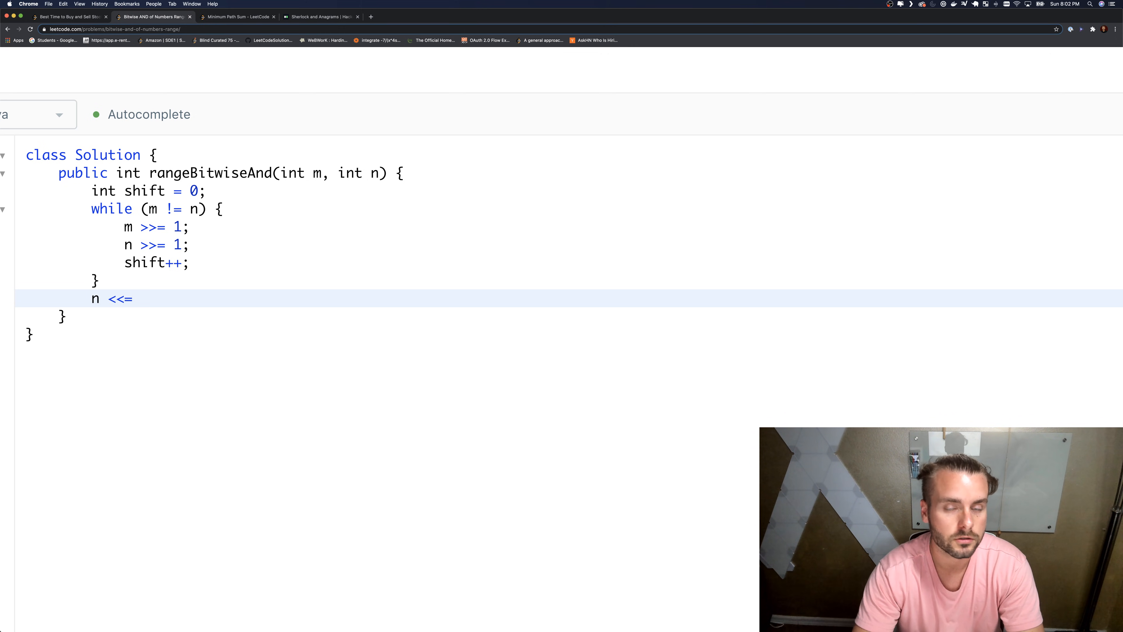
{"action": "type", "text": "shi"}
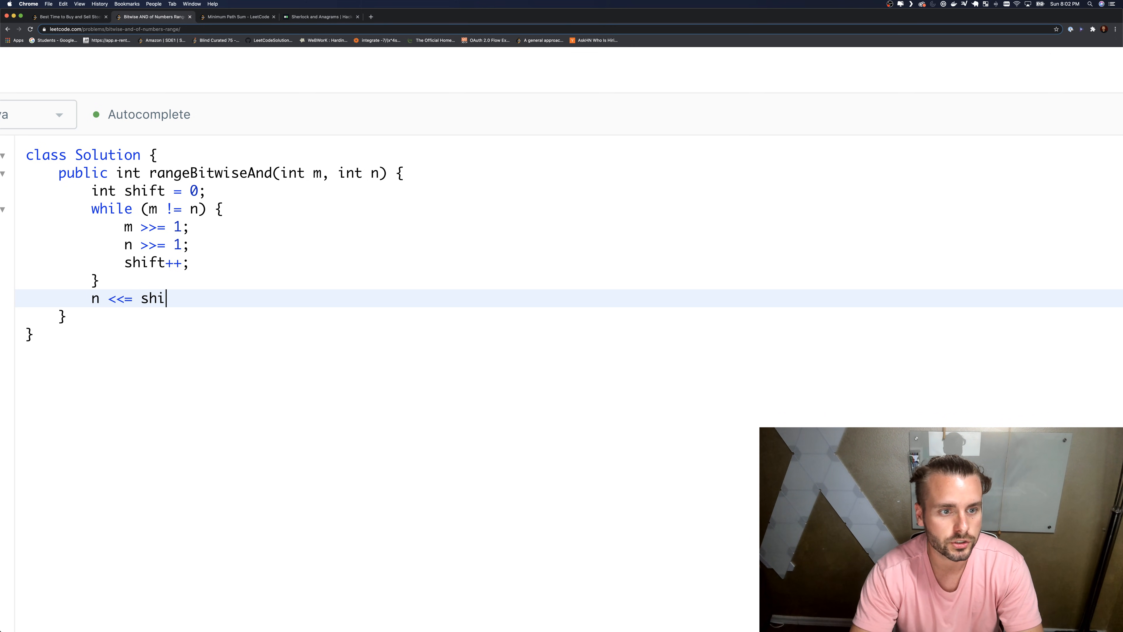
{"action": "type", "text": "ft;"}
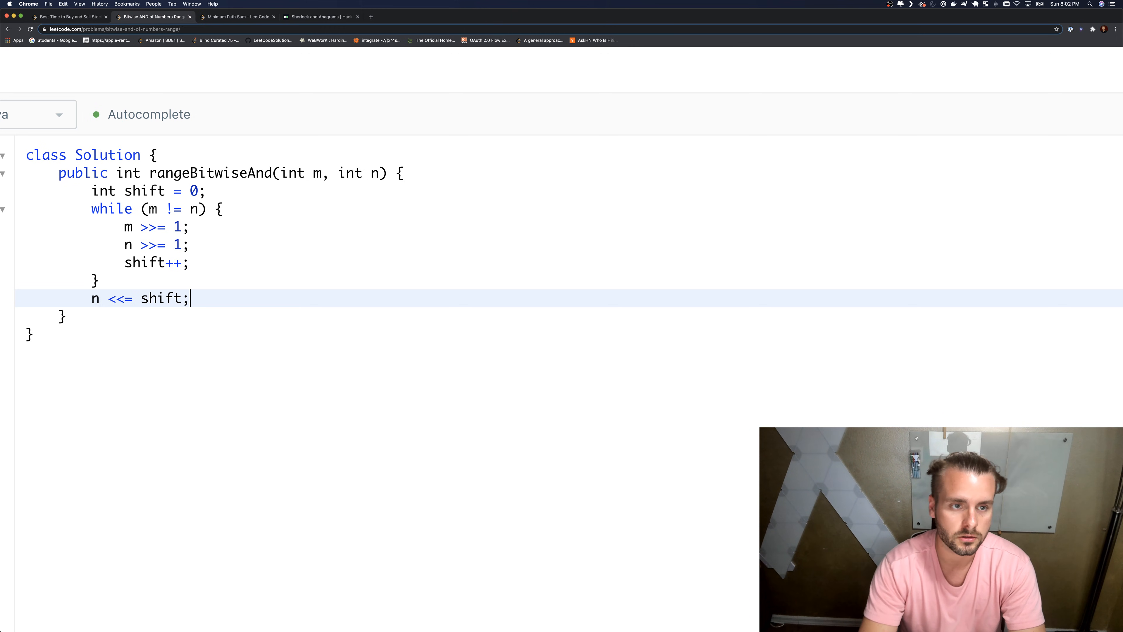
{"action": "type", "text": "return n;"}
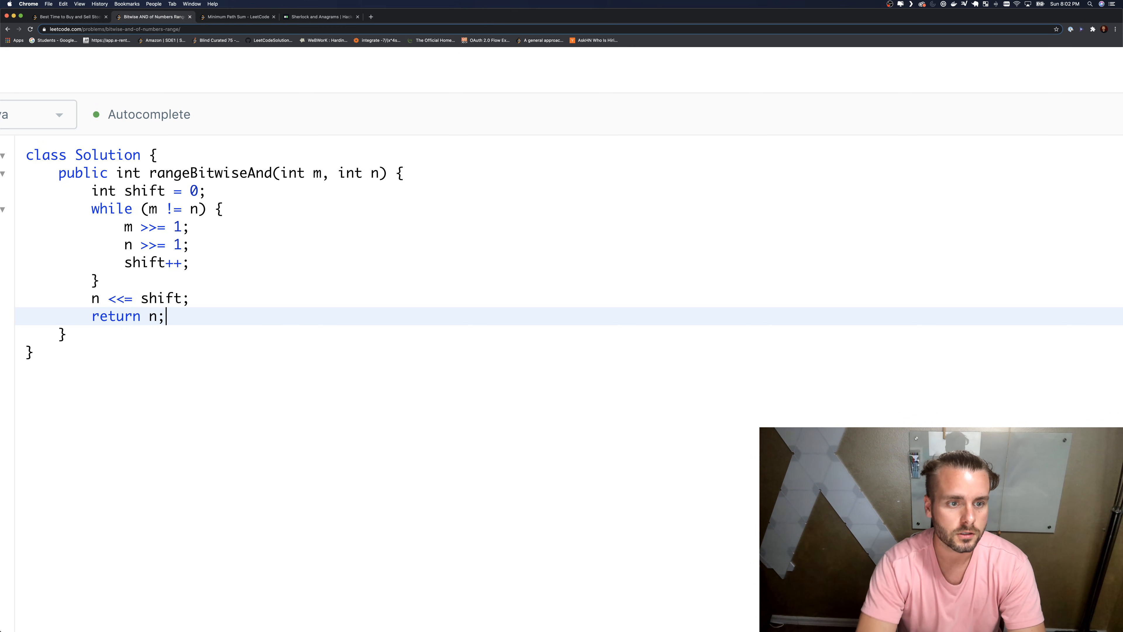
Submit the right-shift solution for judging
{"action": "scroll", "scroll_direction": "down", "scroll_amount": 3}
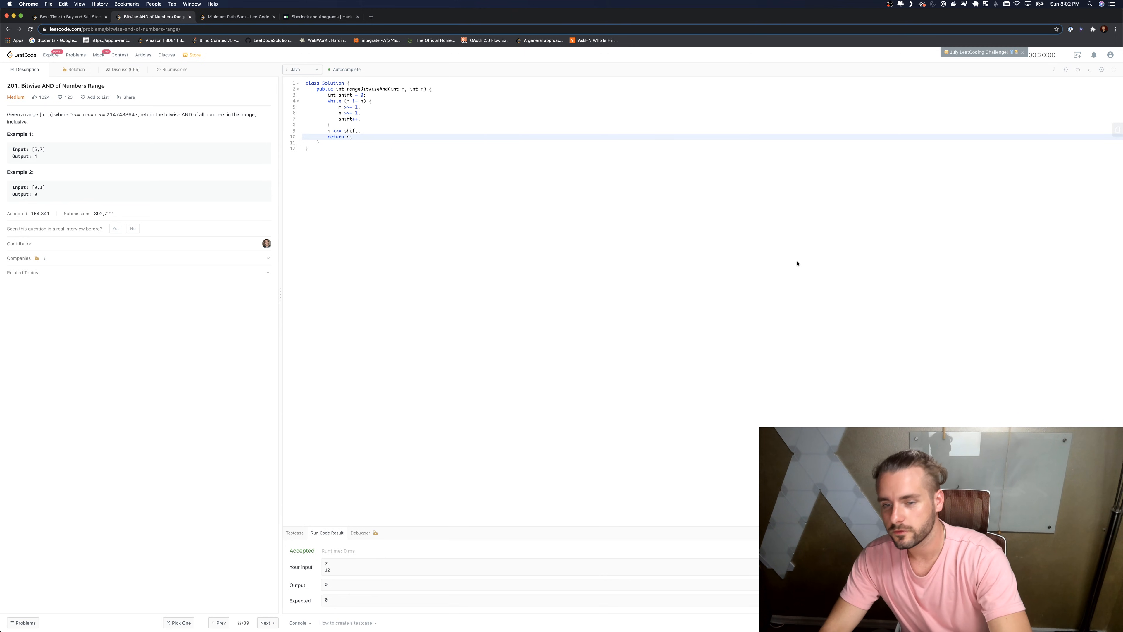
{"action": "mouse_move", "coordinate": [795, 365]}
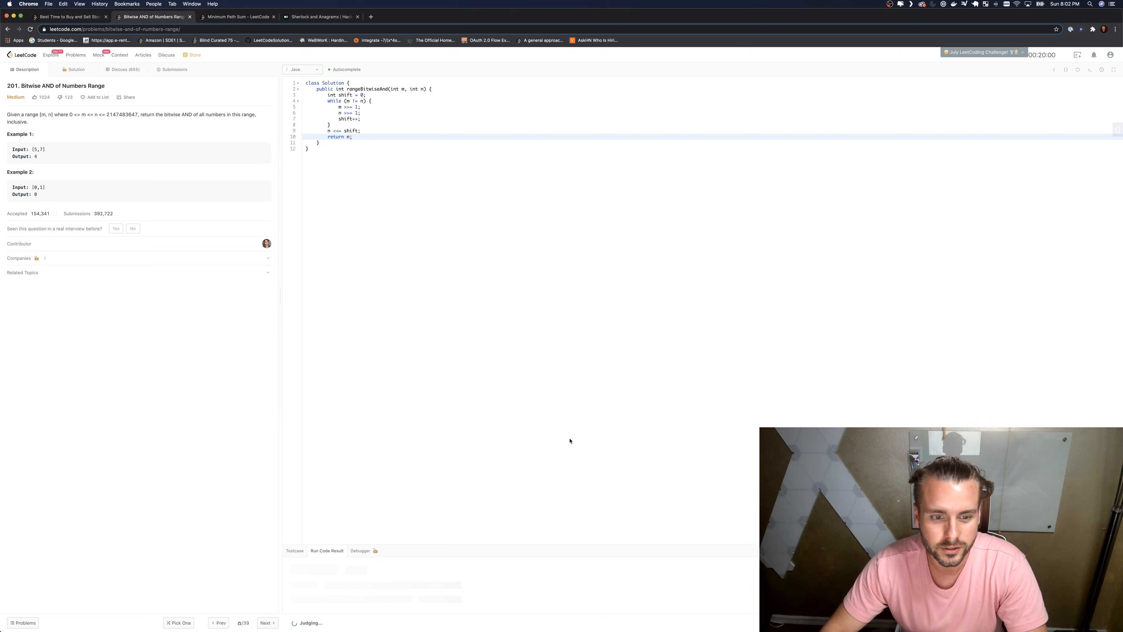
{"action": "left_click", "coordinate": [175, 70]}
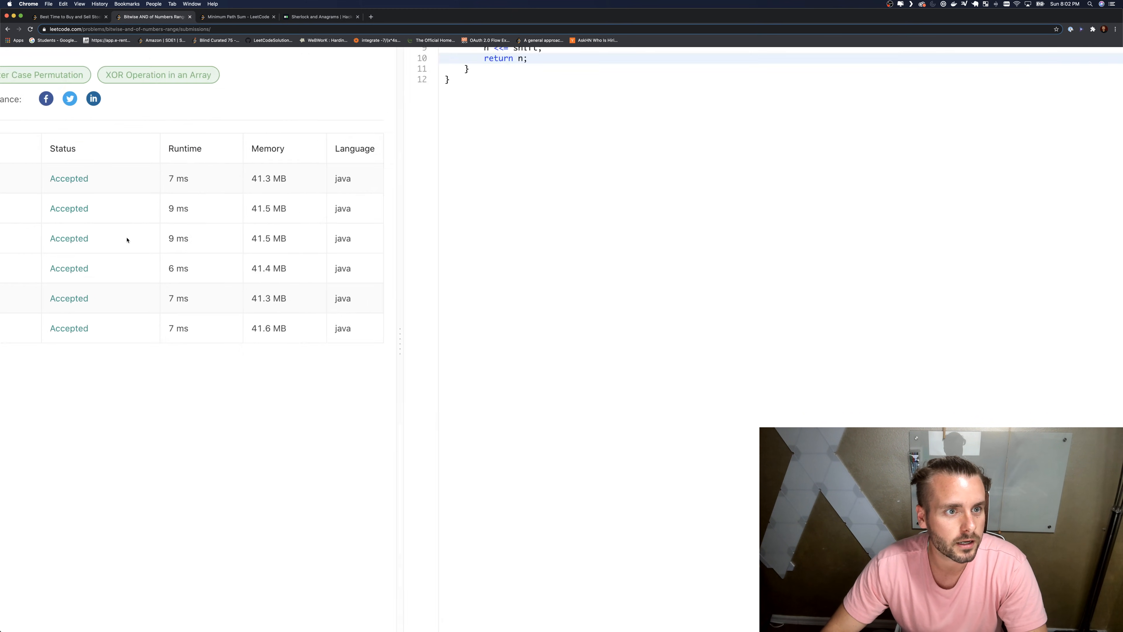
{"action": "scroll", "scroll_direction": "up", "scroll_amount": 3}
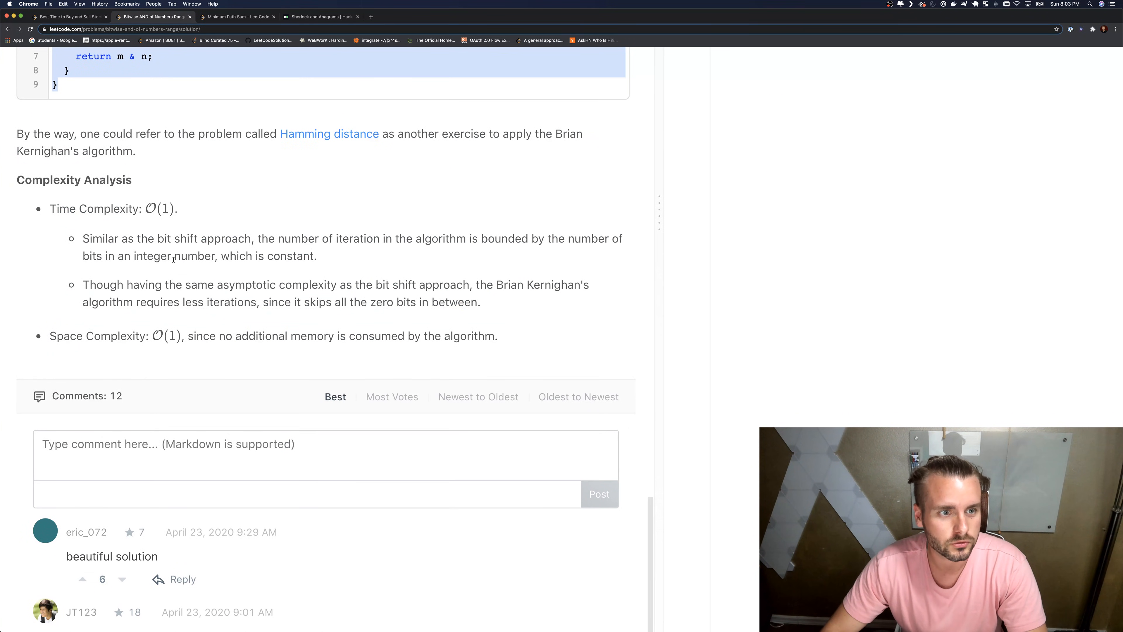
{"action": "scroll", "scroll_direction": "down", "scroll_amount": 3}
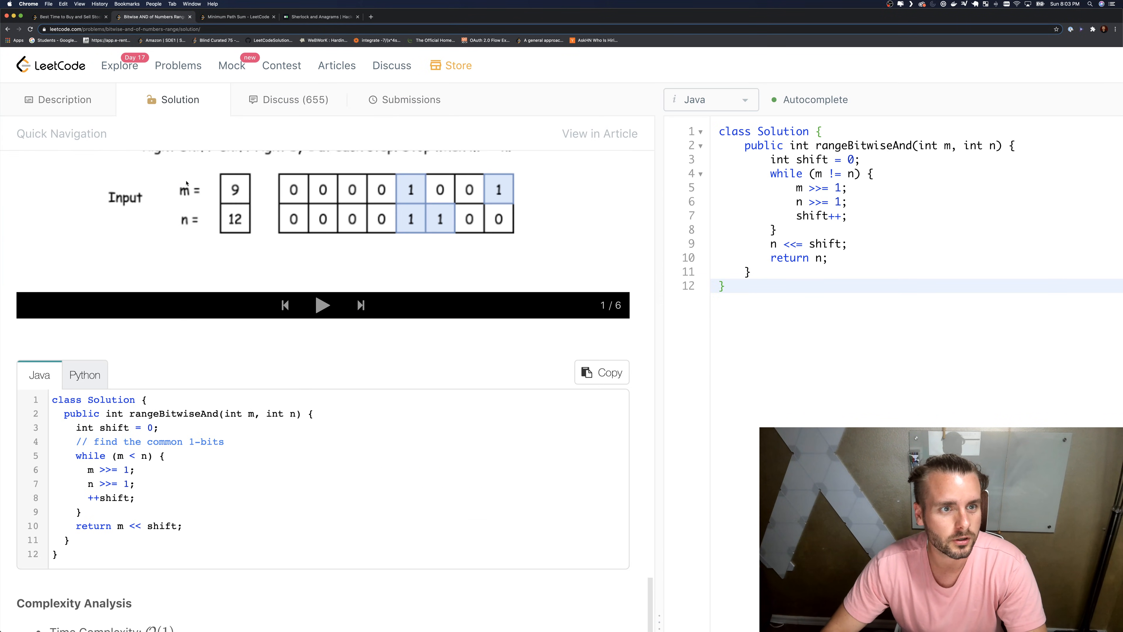
{"action": "left_click", "coordinate": [65, 100]}
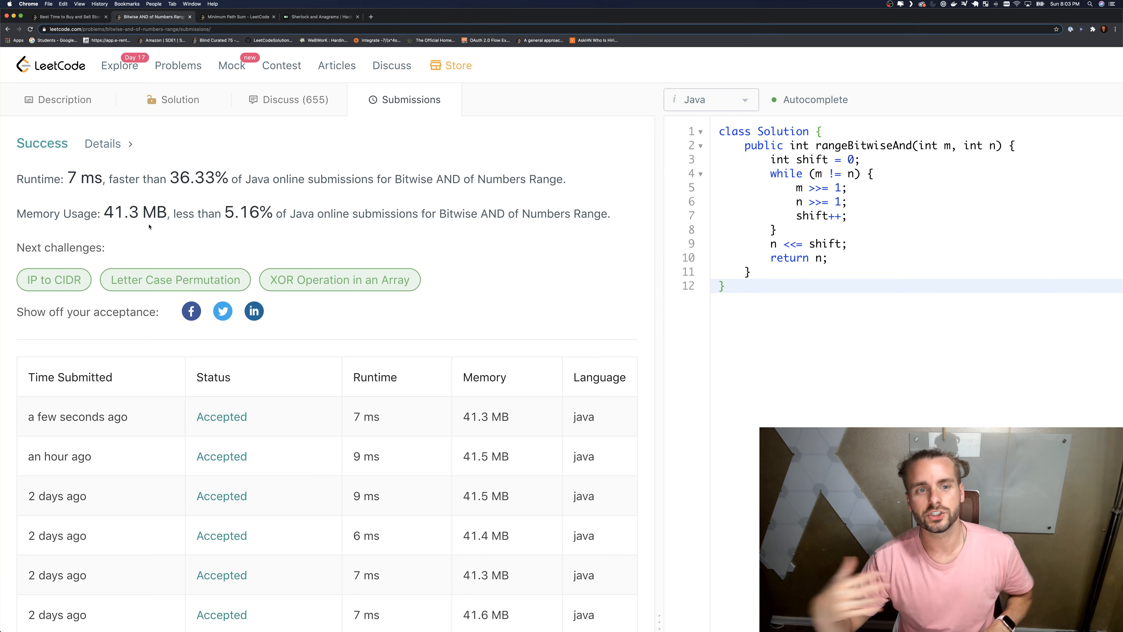
{"action": "mouse_move", "coordinate": [182, 119]}
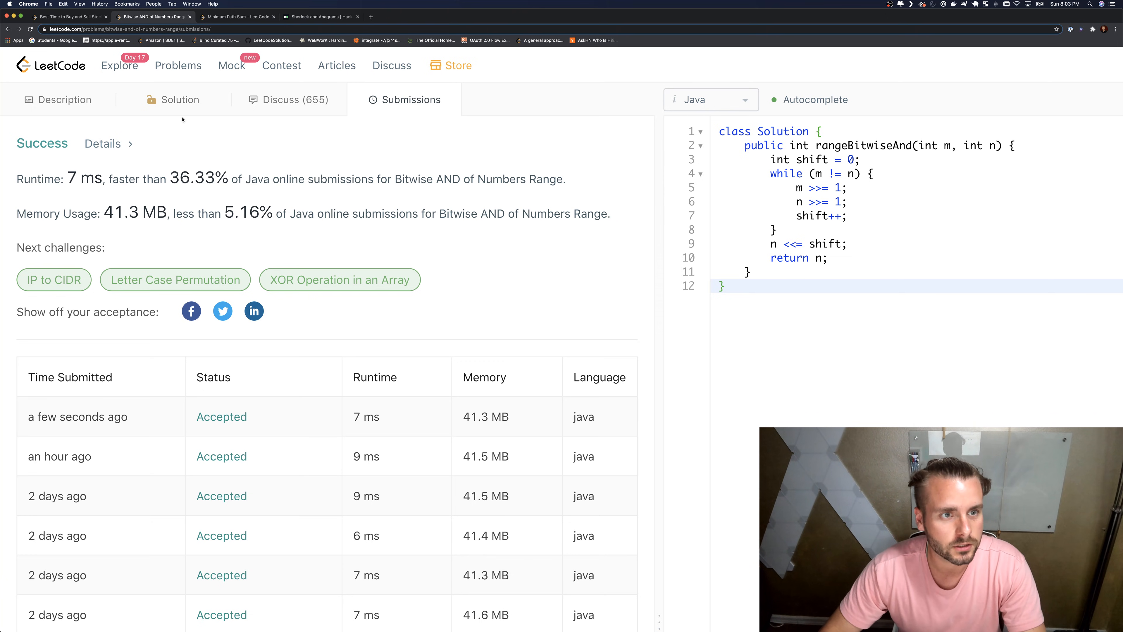
Read the Solution article's O(1) time and space analysis, then return to the Description and zoom in
{"action": "left_click", "coordinate": [182, 99]}
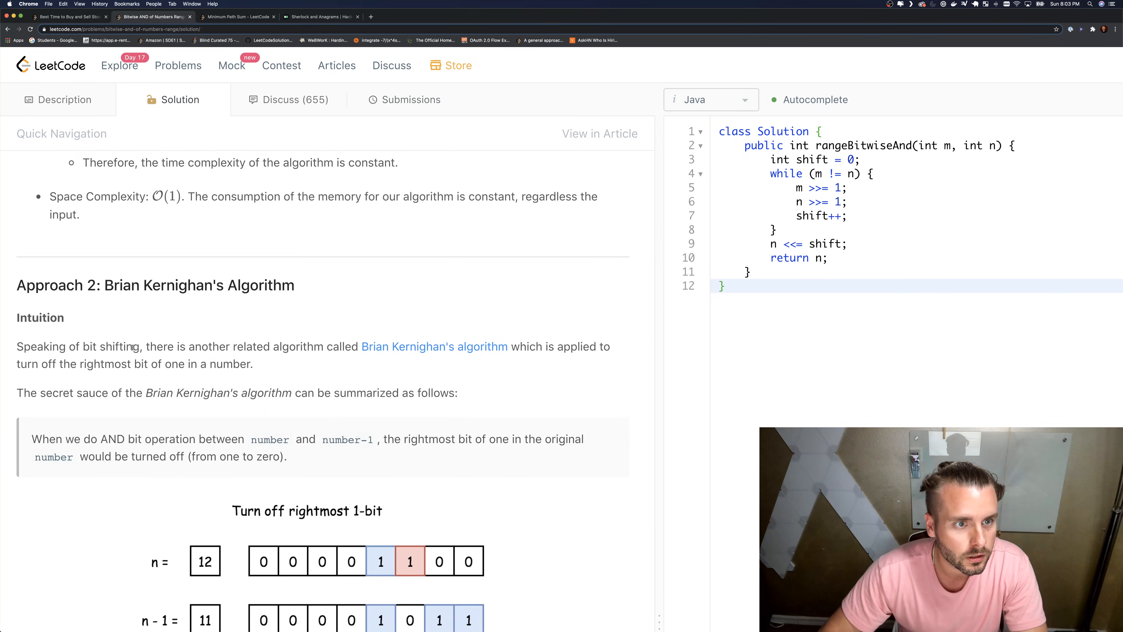
{"action": "scroll", "scroll_direction": "down", "scroll_amount": 3}
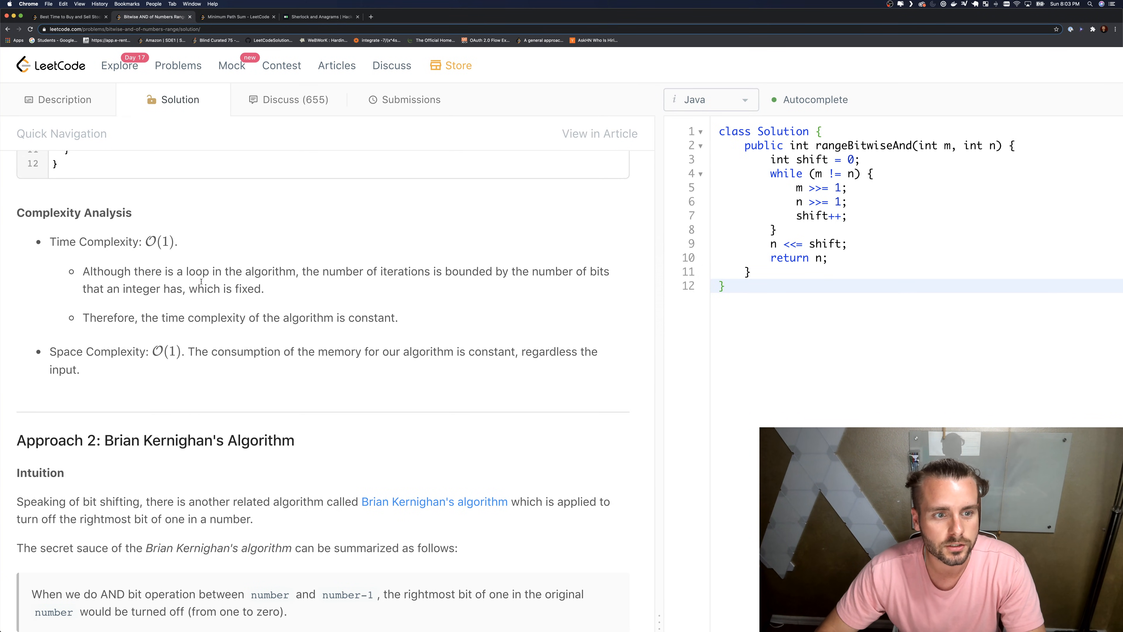
{"action": "mouse_move", "coordinate": [279, 321]}
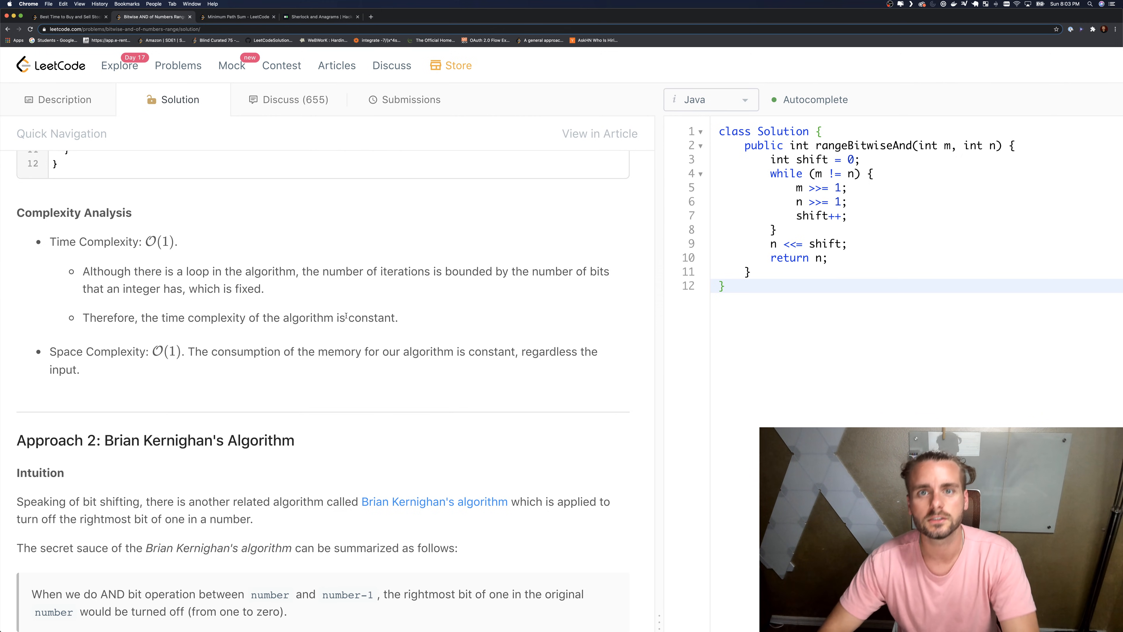
{"action": "left_click", "coordinate": [64, 99]}
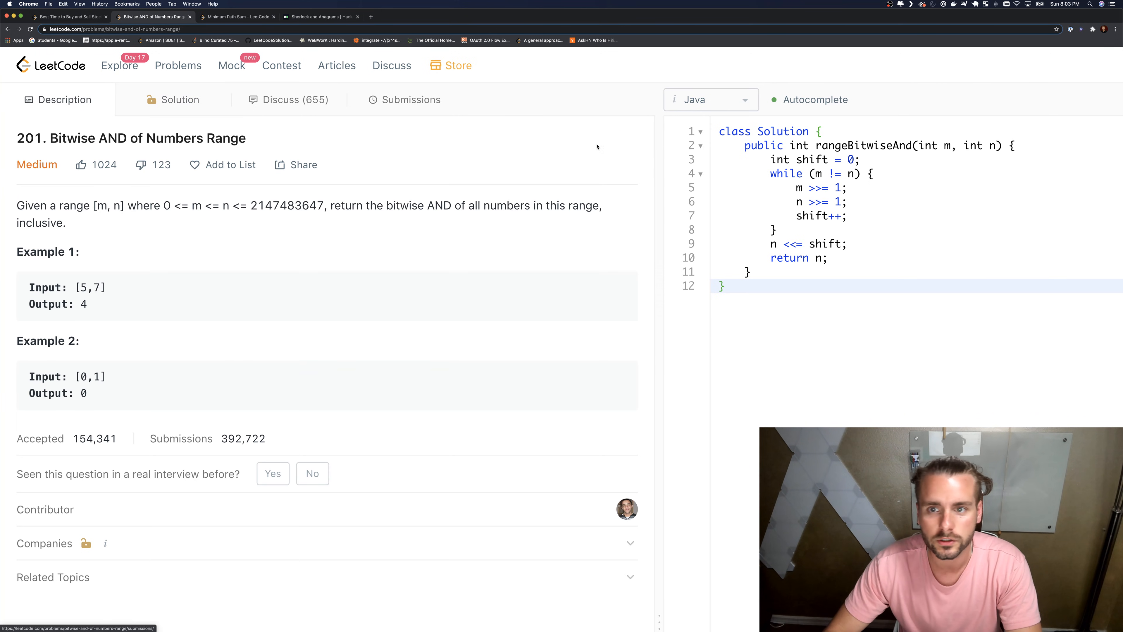
{"action": "key", "text": "cmd+plus"}
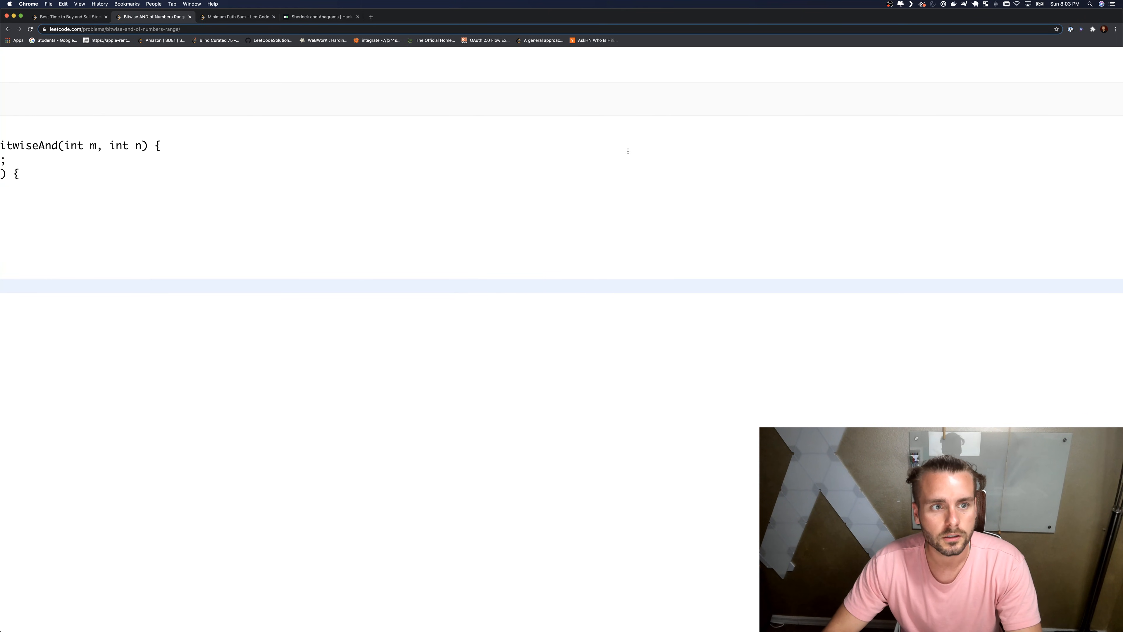